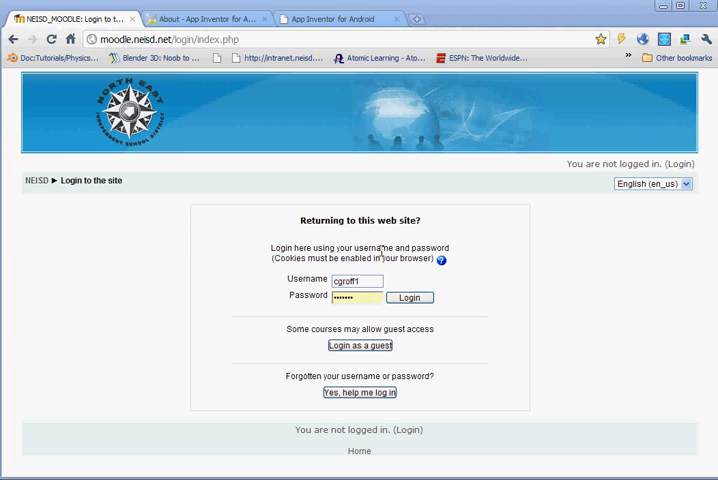
{"action": "mouse_move", "coordinate": [238, 178]}
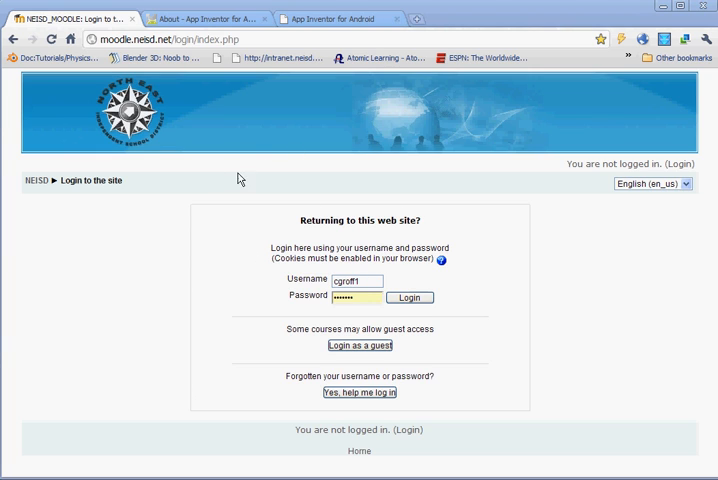
Step: Log into Moodle, open Introduction to Multimedia under KSAT, and follow the App Inventor sign-up link
{"action": "left_click", "coordinate": [409, 297]}
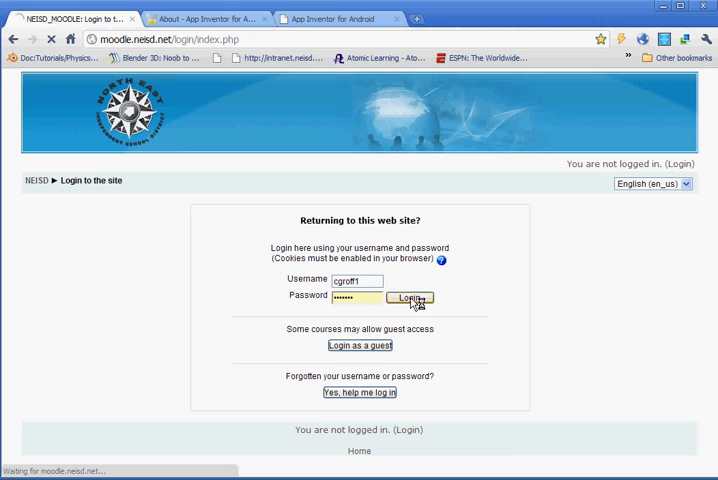
{"action": "left_click", "coordinate": [407, 297]}
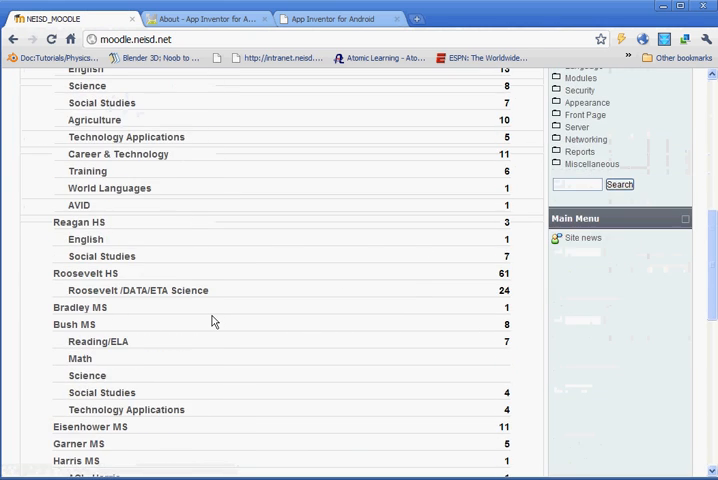
{"action": "scroll", "scroll_direction": "down", "scroll_amount": 3}
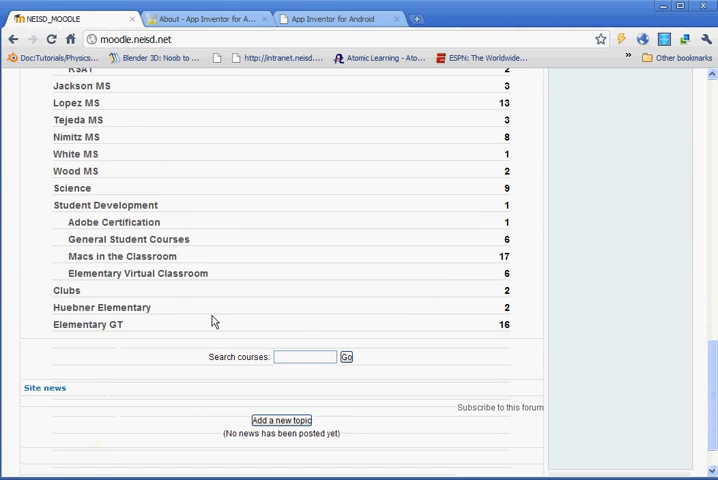
{"action": "scroll", "scroll_direction": "up", "scroll_amount": 3}
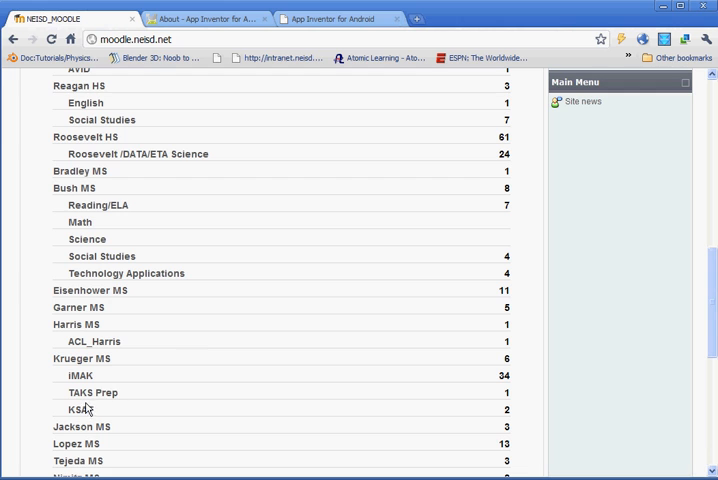
{"action": "left_click", "coordinate": [69, 409]}
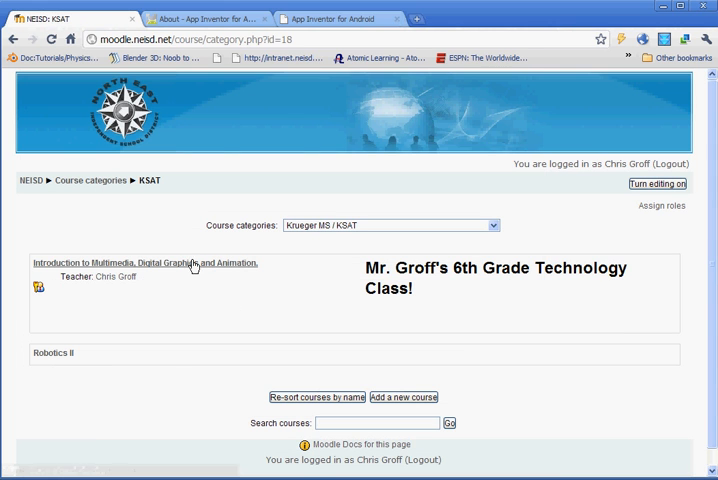
{"action": "left_click", "coordinate": [144, 263]}
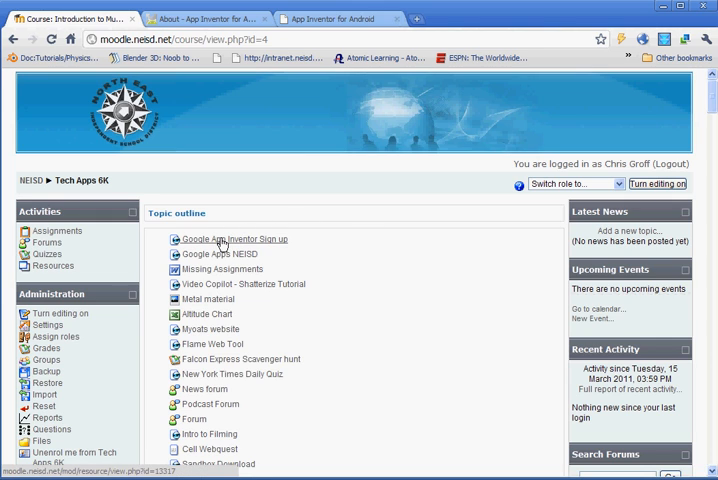
{"action": "left_click", "coordinate": [231, 239]}
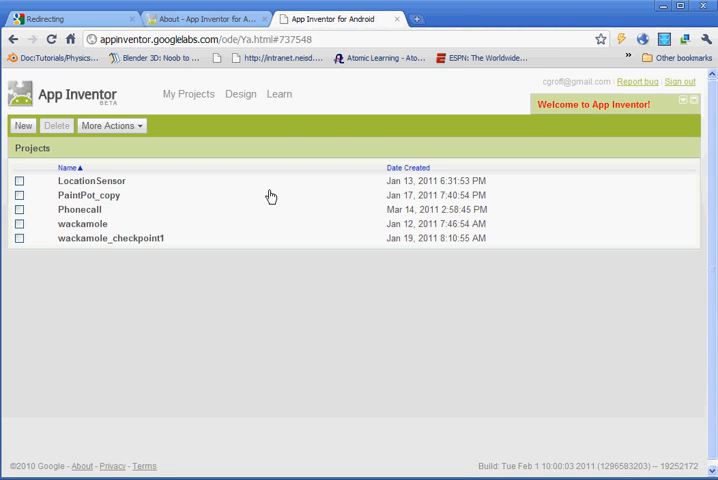
{"action": "mouse_move", "coordinate": [189, 98]}
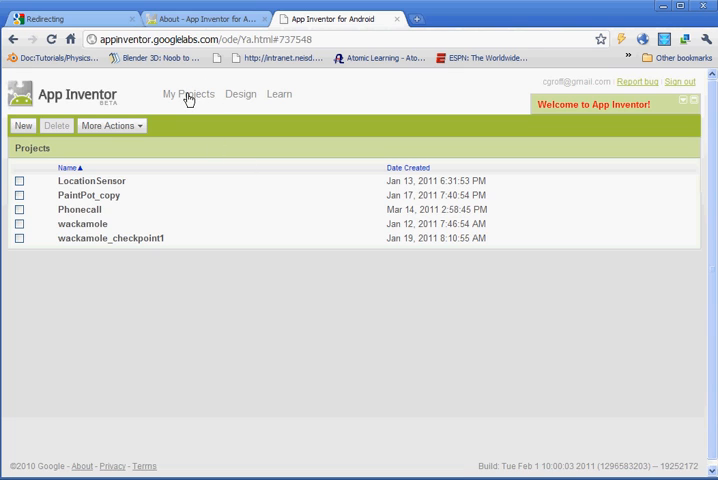
Step: Start a new App Inventor project named 'PicCall'
{"action": "left_click", "coordinate": [22, 125]}
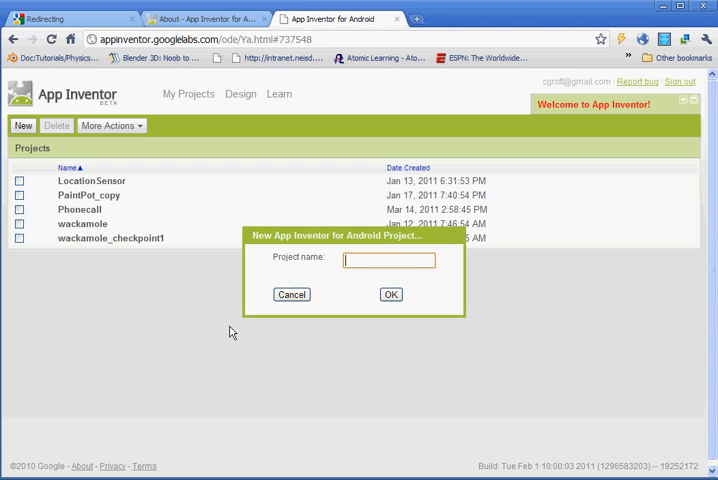
{"action": "type", "text": "P"}
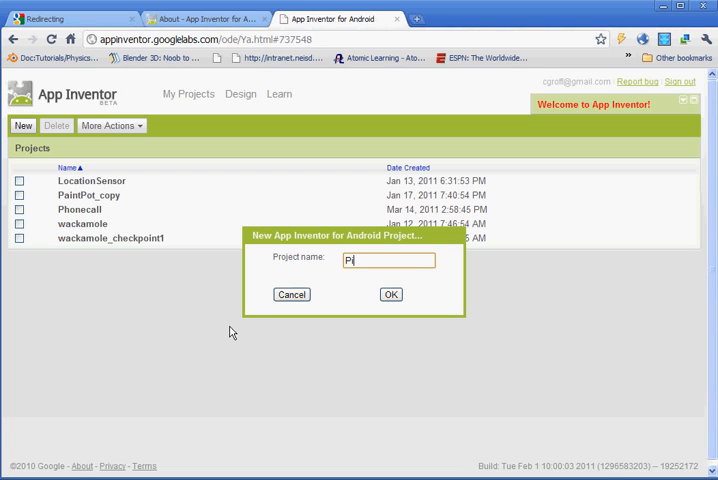
{"action": "type", "text": "icC"}
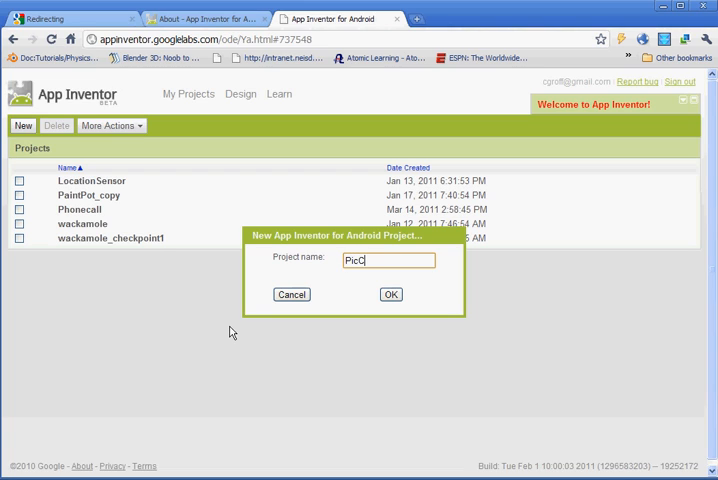
{"action": "type", "text": "all"}
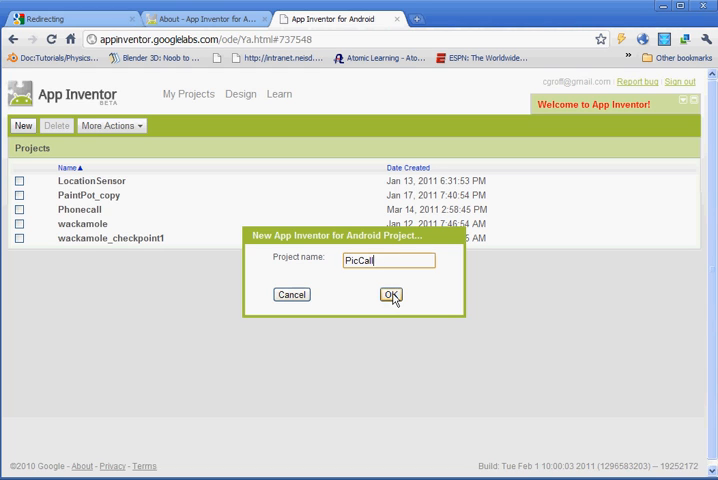
Step: Confirm the New Project dialog to create PicCall with an empty Screen1
{"action": "left_click", "coordinate": [390, 295]}
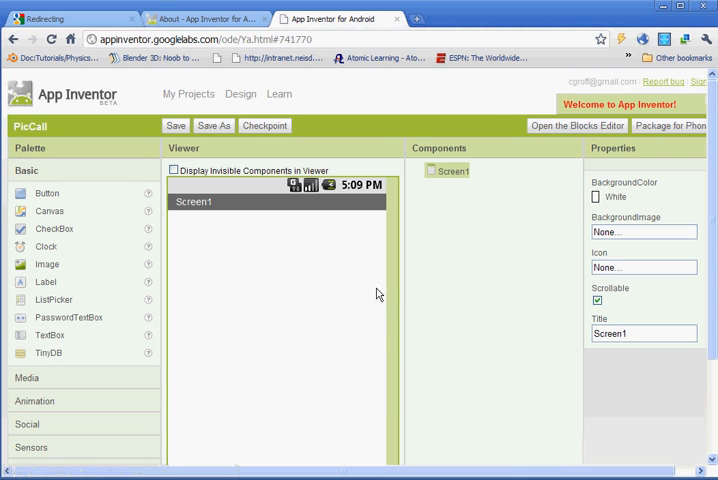
{"action": "mouse_move", "coordinate": [368, 320]}
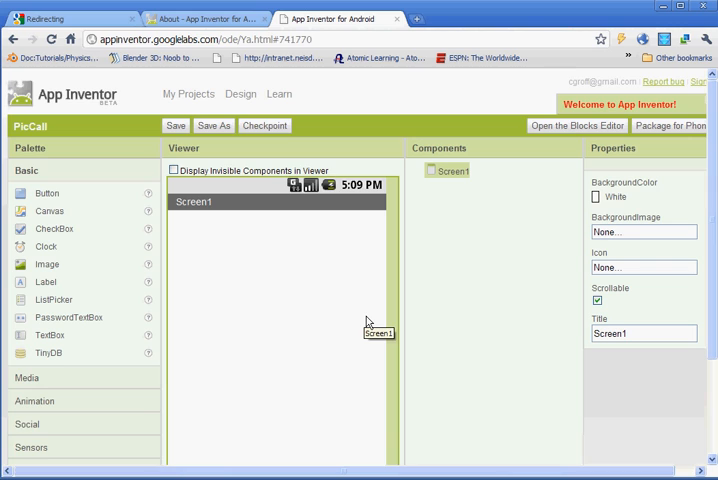
{"action": "mouse_move", "coordinate": [351, 228]}
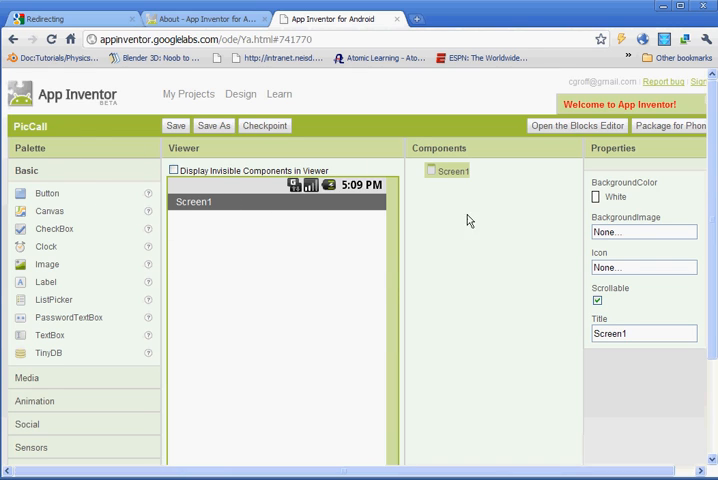
{"action": "mouse_move", "coordinate": [67, 204]}
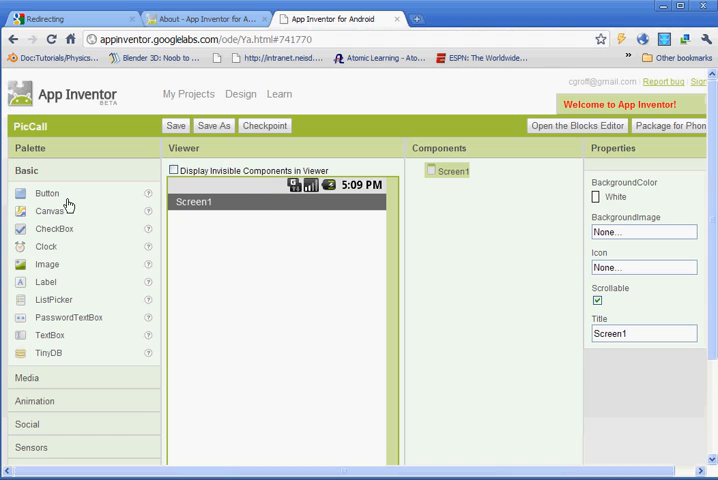
{"action": "mouse_move", "coordinate": [60, 164]}
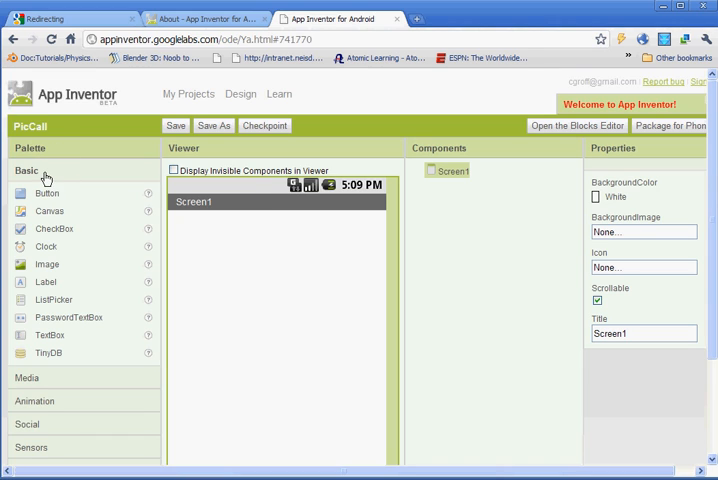
{"action": "mouse_move", "coordinate": [57, 383]}
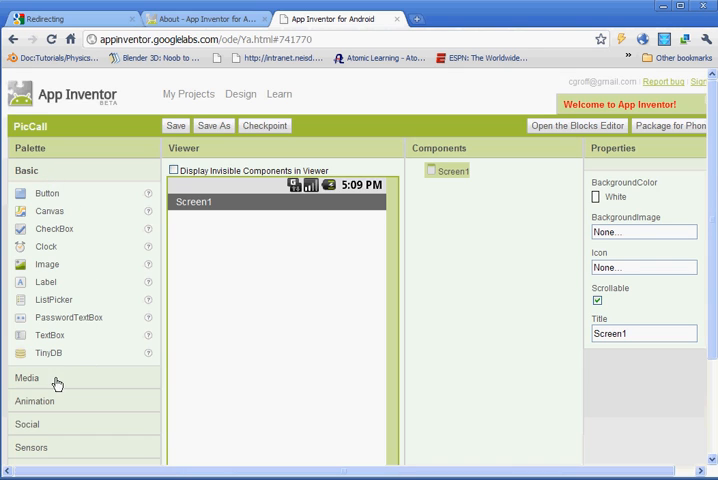
{"action": "mouse_move", "coordinate": [406, 191]}
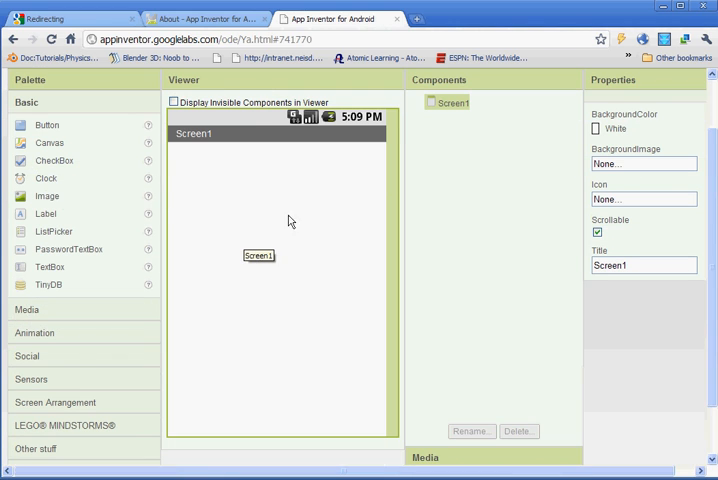
{"action": "mouse_move", "coordinate": [124, 171]}
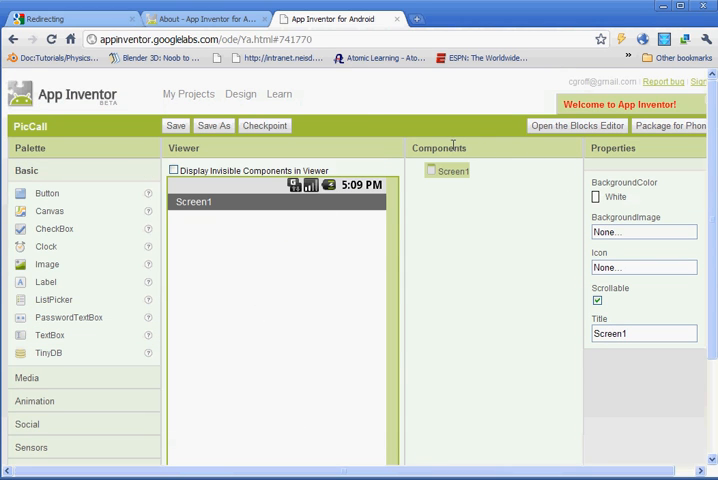
{"action": "mouse_move", "coordinate": [459, 260]}
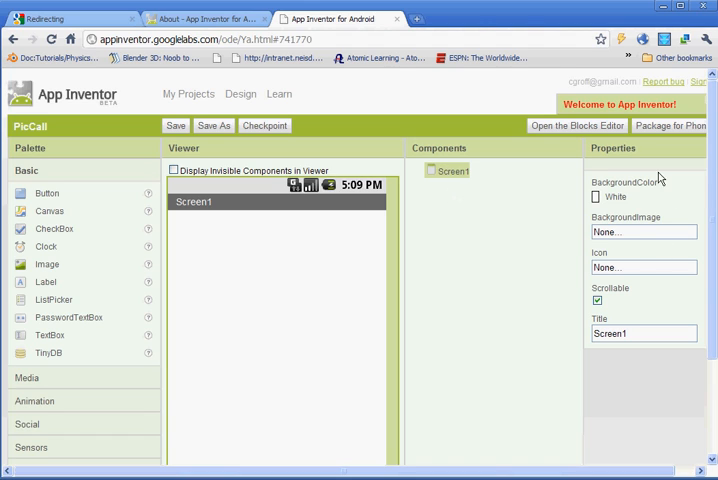
{"action": "mouse_move", "coordinate": [620, 322]}
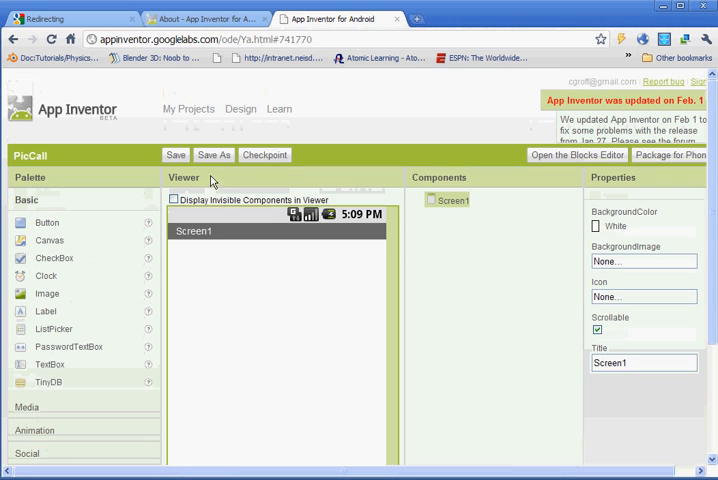
{"action": "mouse_move", "coordinate": [622, 194]}
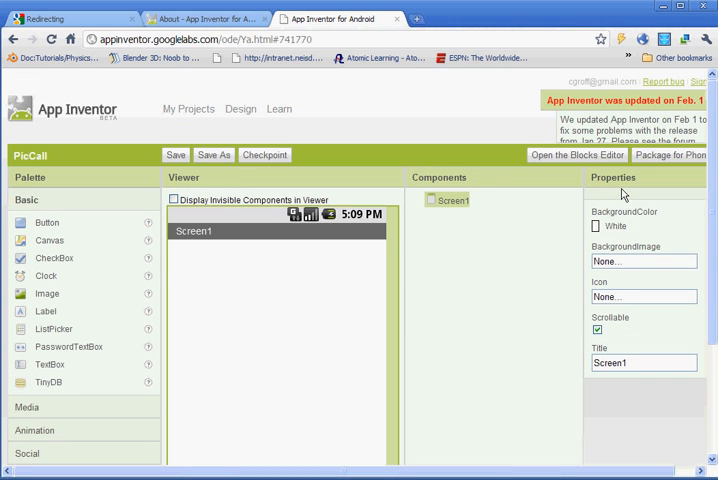
{"action": "mouse_move", "coordinate": [150, 277]}
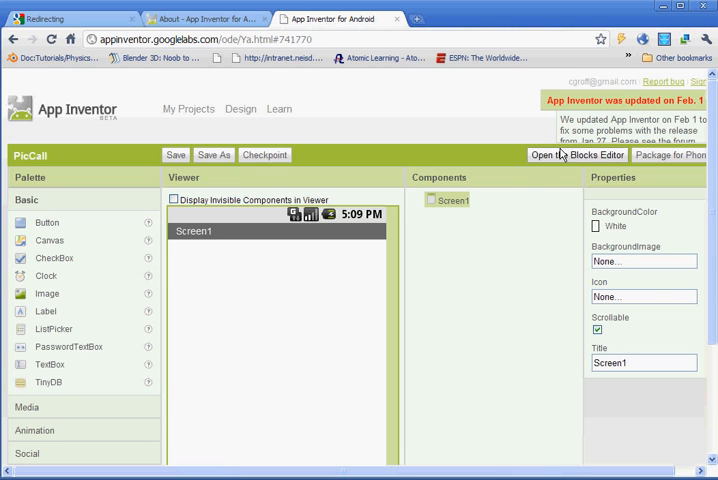
Step: Open the Blocks Editor for PicCall and keep its downloaded launcher file
{"action": "left_click", "coordinate": [562, 155]}
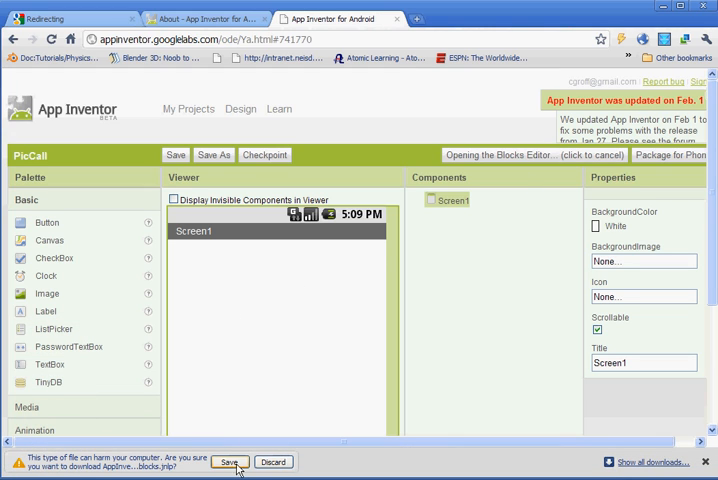
{"action": "left_click", "coordinate": [230, 462]}
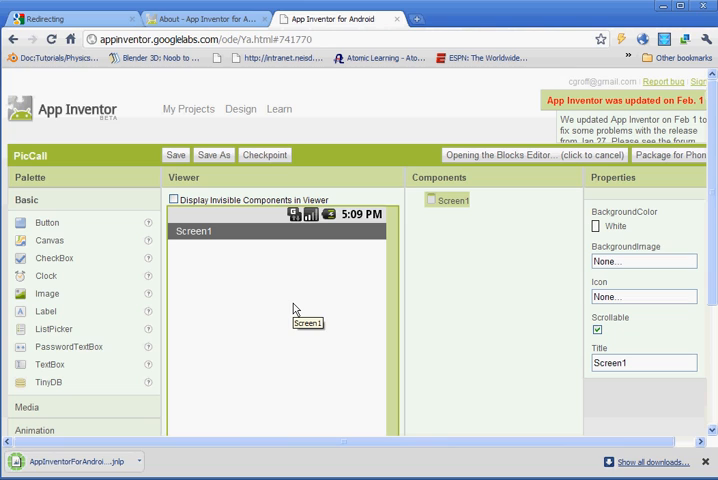
{"action": "mouse_move", "coordinate": [329, 190]}
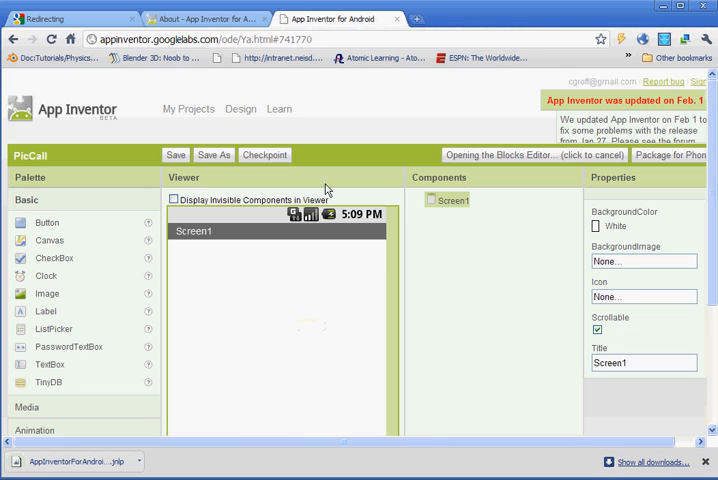
{"action": "mouse_move", "coordinate": [293, 280]}
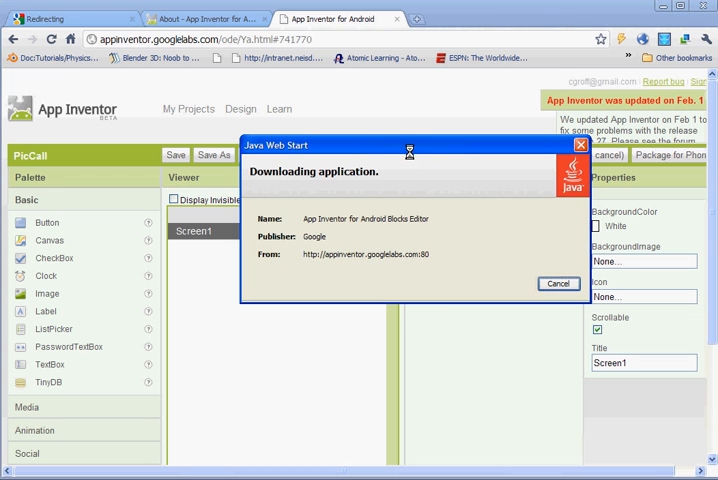
{"action": "mouse_move", "coordinate": [371, 191]}
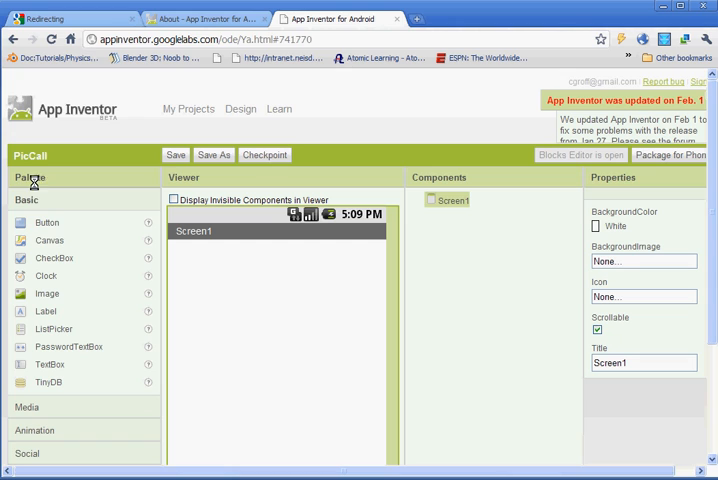
{"action": "mouse_move", "coordinate": [44, 222]}
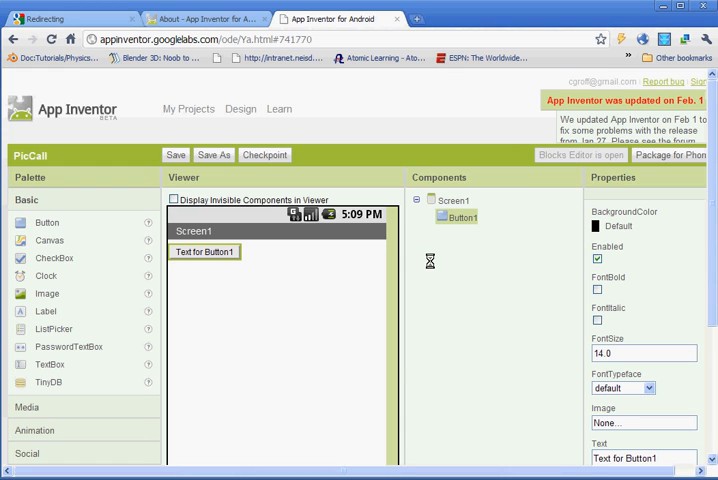
{"action": "mouse_move", "coordinate": [638, 220]}
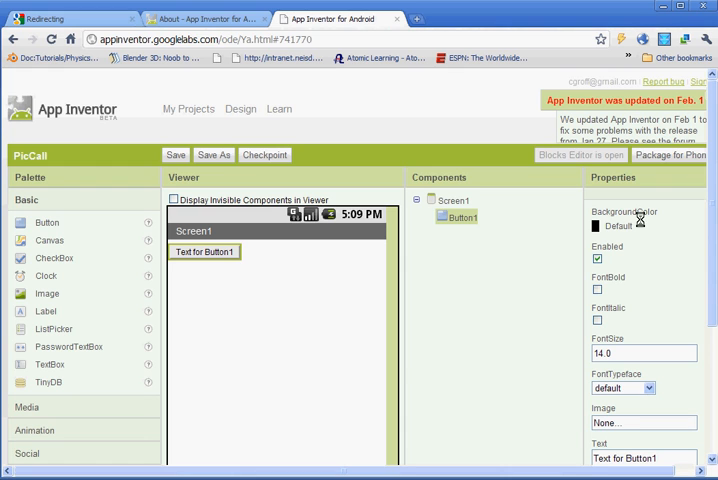
Step: Set Button1's Width and Height to 150 pixels each
{"action": "scroll", "scroll_direction": "down", "scroll_amount": 3}
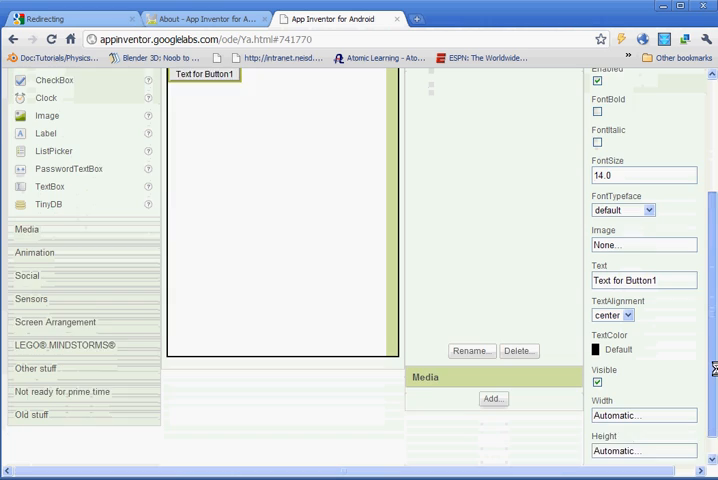
{"action": "scroll", "scroll_direction": "down", "scroll_amount": 3}
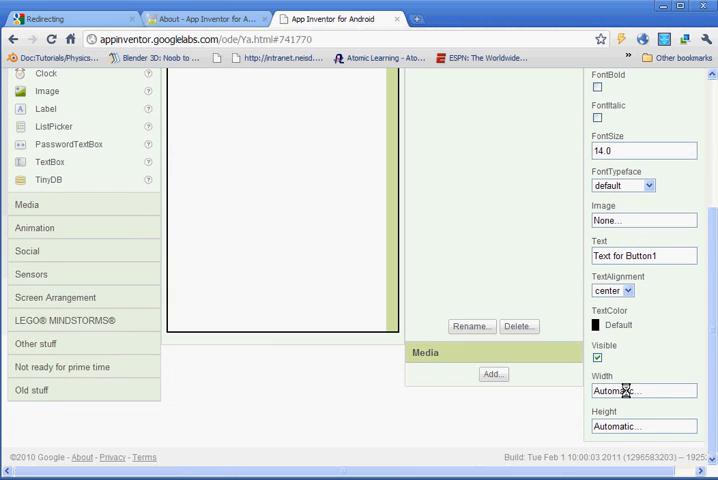
{"action": "left_click", "coordinate": [644, 390]}
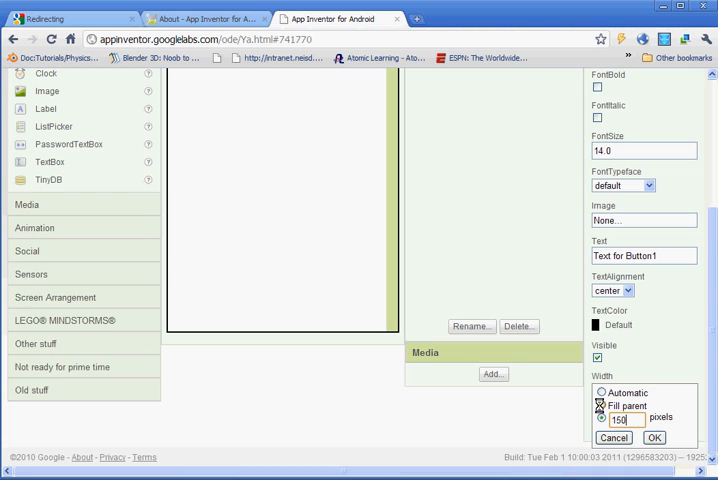
{"action": "left_click", "coordinate": [654, 438]}
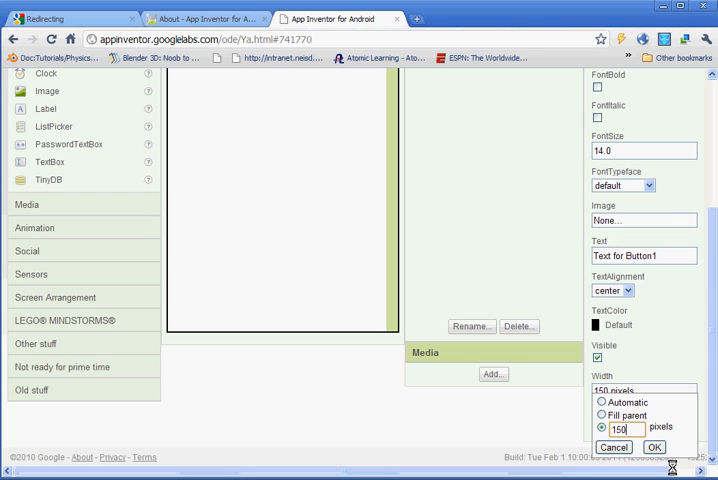
{"action": "left_click", "coordinate": [655, 446]}
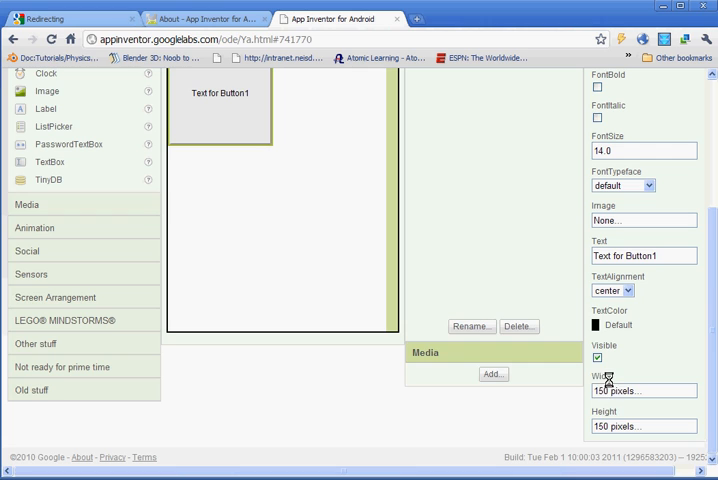
{"action": "mouse_move", "coordinate": [612, 388]}
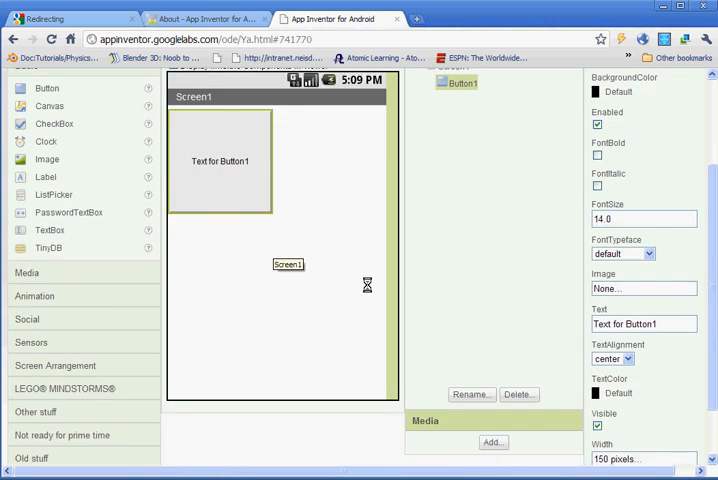
Step: Open Button1's Image property and choose Add... to bring up file upload
{"action": "scroll", "scroll_direction": "down", "scroll_amount": 3}
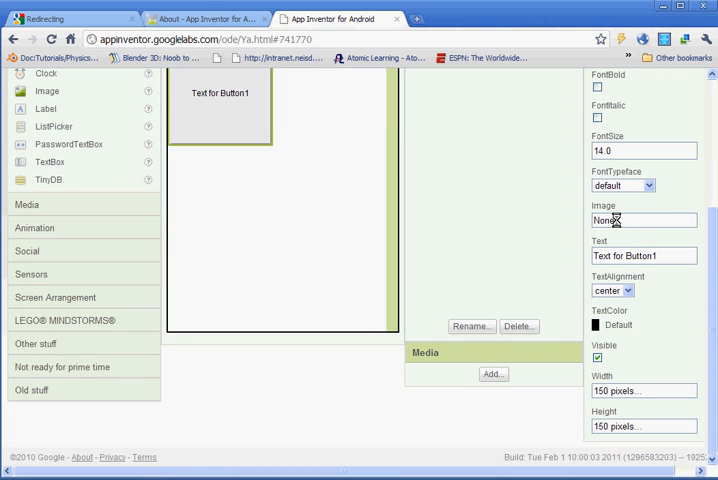
{"action": "left_click", "coordinate": [644, 220]}
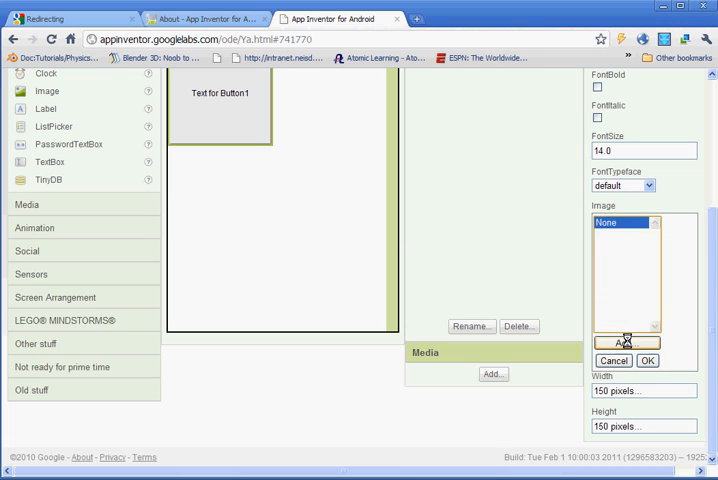
{"action": "left_click", "coordinate": [625, 342]}
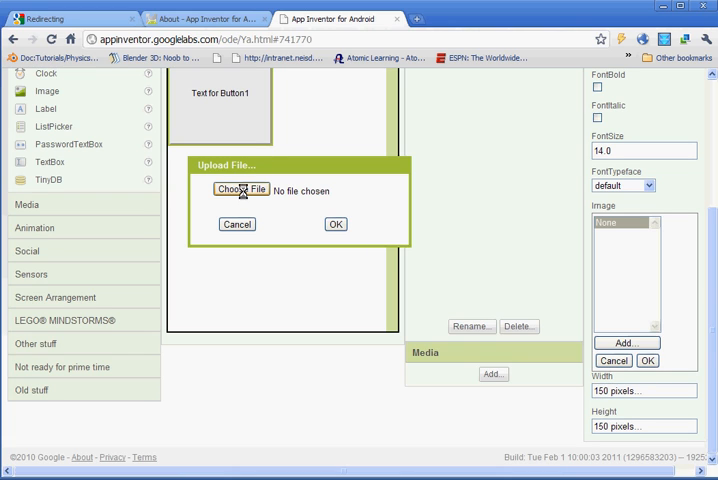
Step: Upload Jana.jpg from Desktop > Google app inventor as Button1's image
{"action": "left_click", "coordinate": [242, 189]}
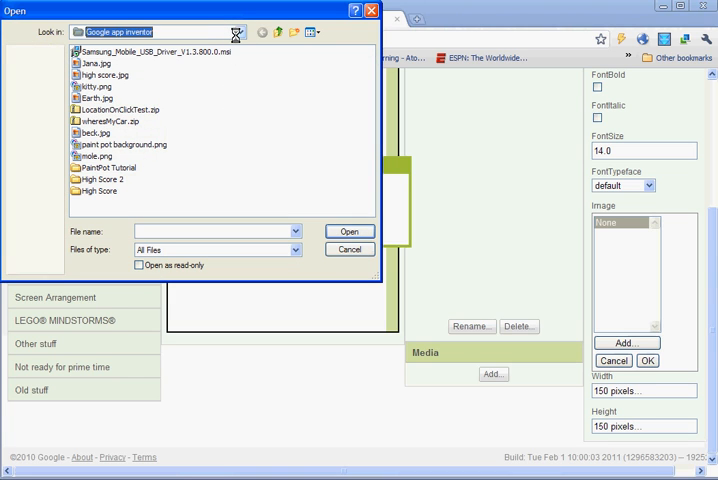
{"action": "left_click", "coordinate": [240, 32]}
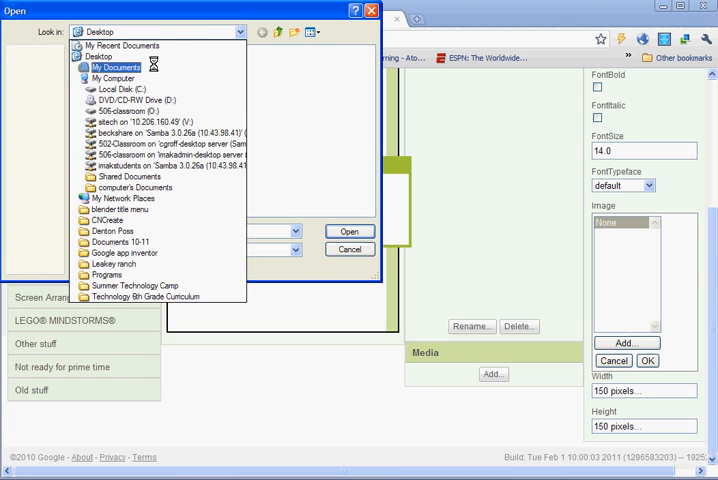
{"action": "left_click", "coordinate": [98, 56]}
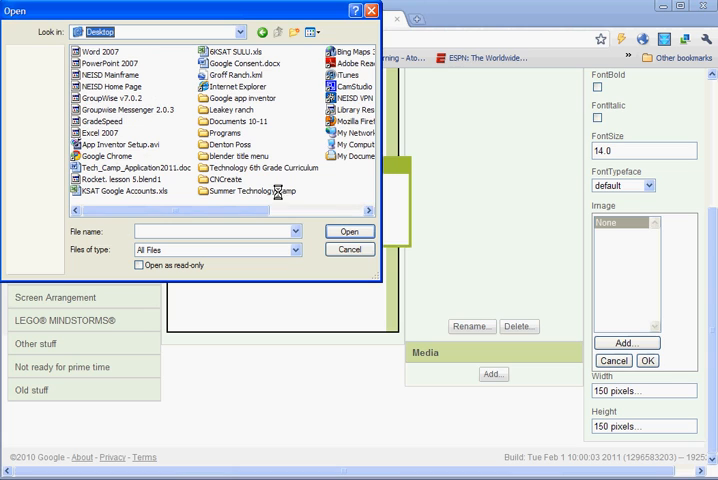
{"action": "double_click", "coordinate": [238, 98]}
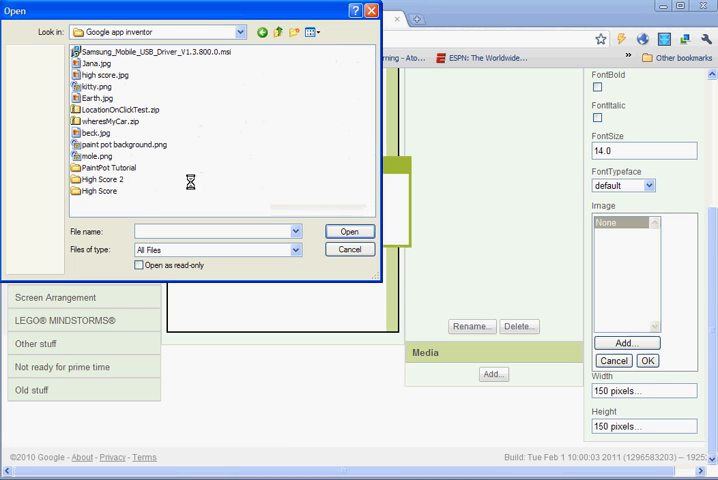
{"action": "left_click", "coordinate": [90, 63]}
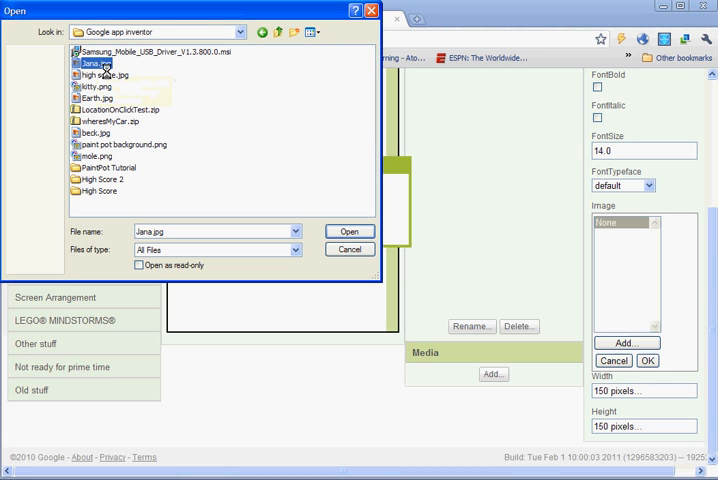
{"action": "left_click", "coordinate": [349, 231]}
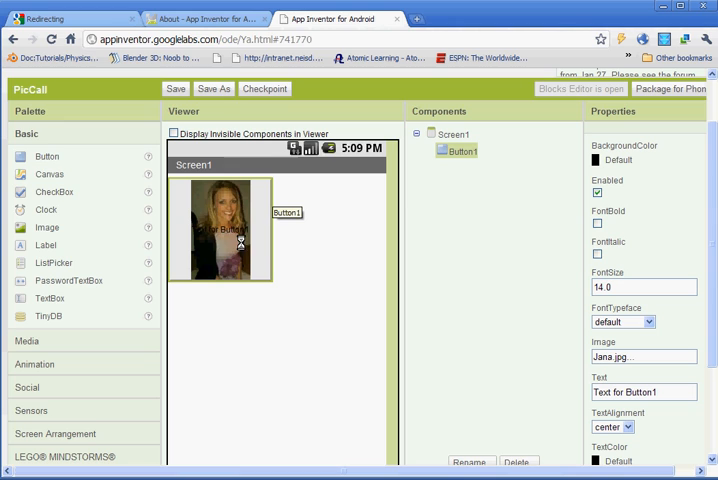
Step: Set Button1's text colour and change its text to 'Press to Call'
{"action": "scroll", "scroll_direction": "down", "scroll_amount": 3}
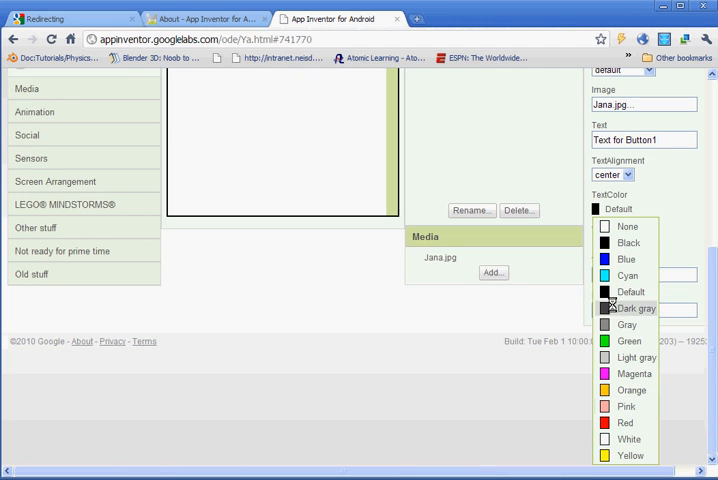
{"action": "left_click", "coordinate": [626, 226]}
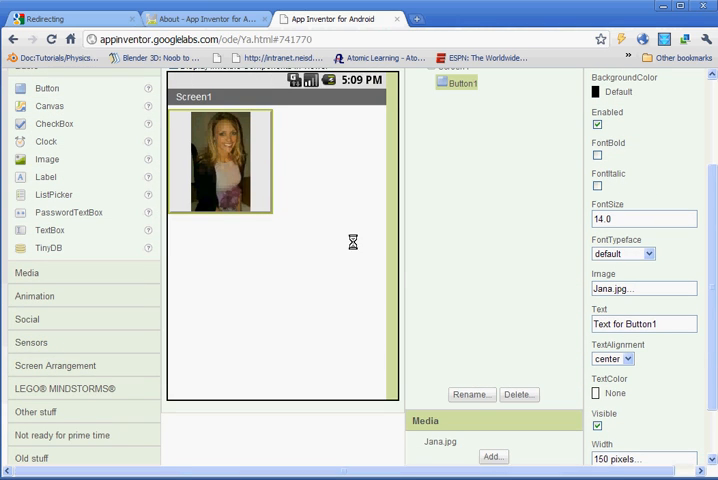
{"action": "mouse_move", "coordinate": [664, 382]}
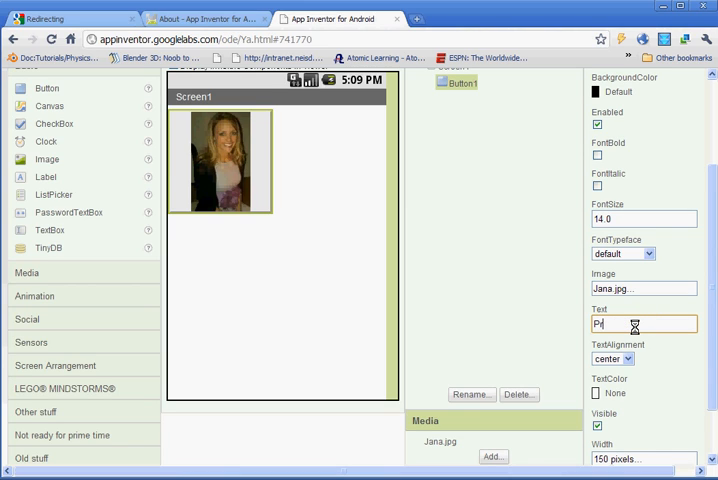
{"action": "type", "text": "ress to Call"}
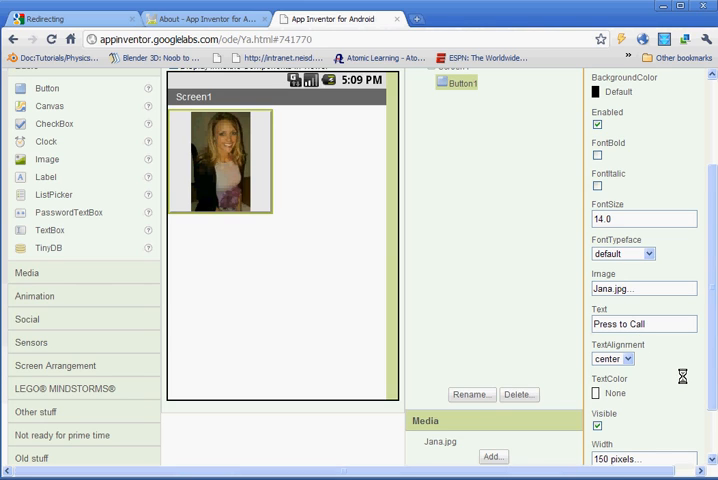
{"action": "mouse_move", "coordinate": [543, 279]}
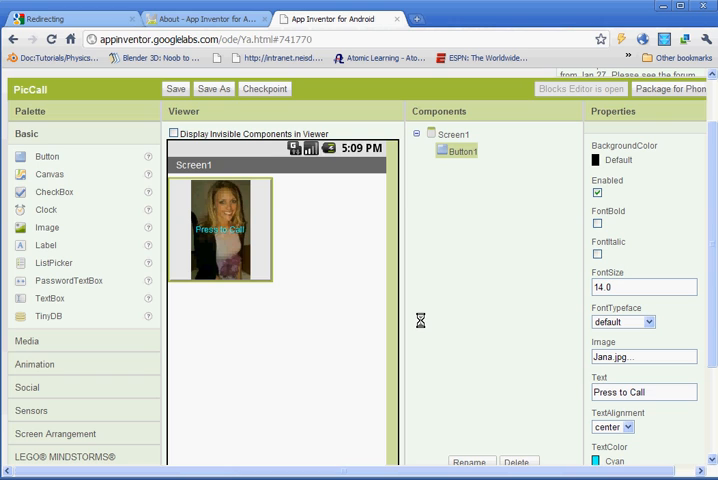
{"action": "mouse_move", "coordinate": [570, 369]}
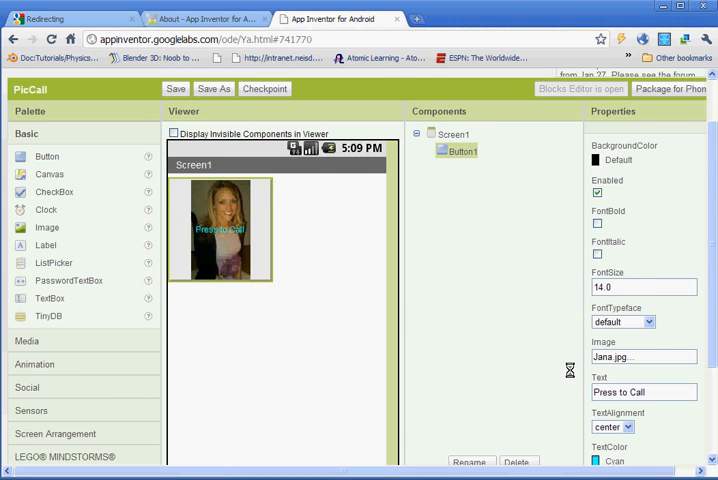
Step: Rename Button1 to 'TopButton'
{"action": "scroll", "scroll_direction": "down", "scroll_amount": 3}
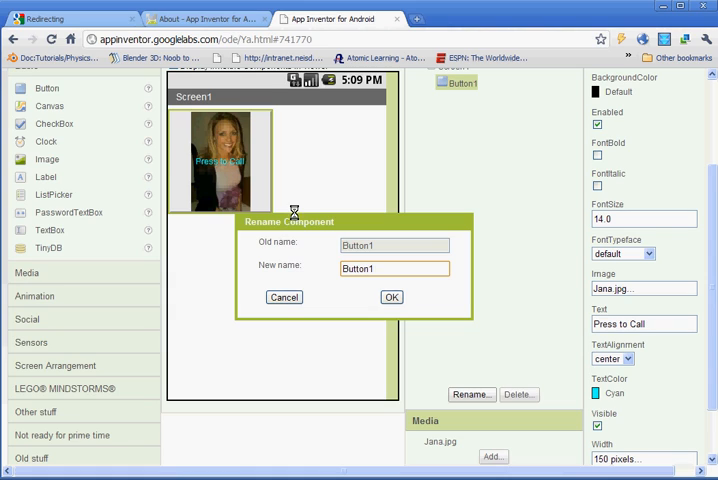
{"action": "key", "text": "BackSpace"}
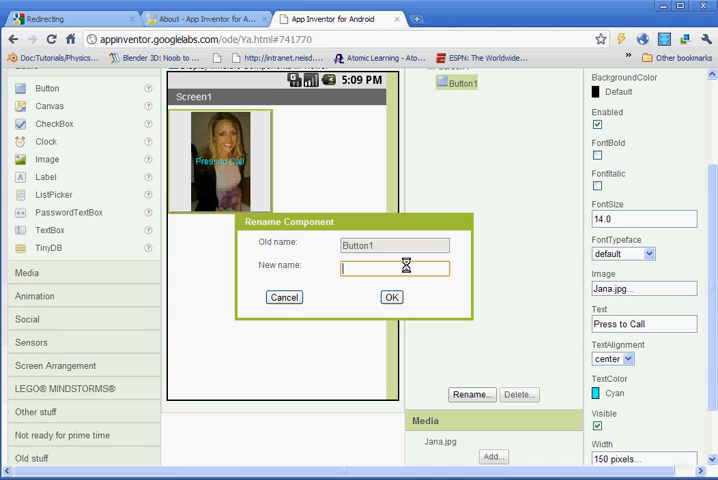
{"action": "type", "text": "TopButt"}
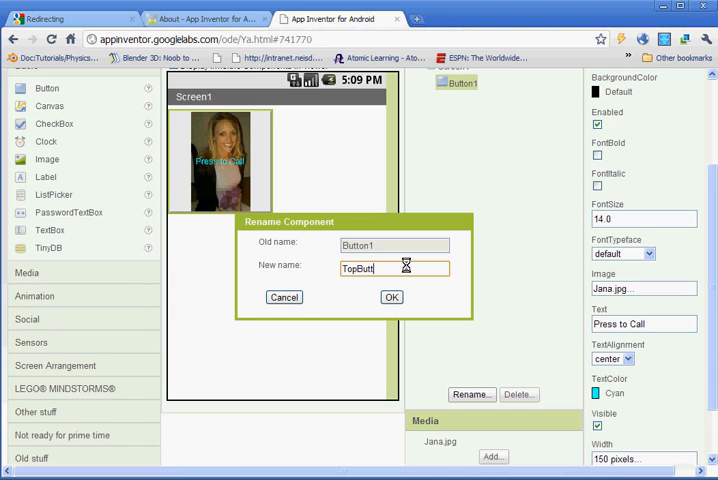
{"action": "left_click", "coordinate": [391, 297]}
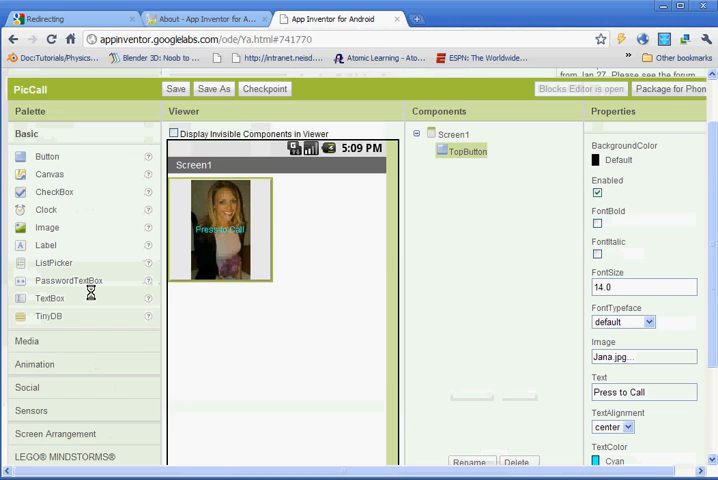
{"action": "scroll", "scroll_direction": "down", "scroll_amount": 3}
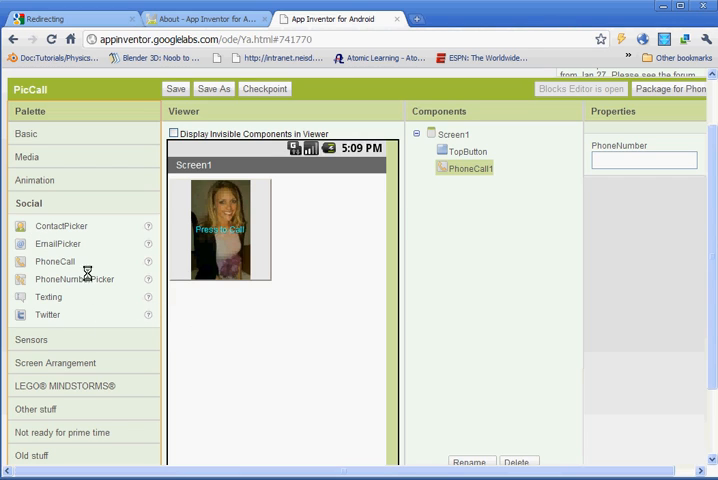
{"action": "mouse_move", "coordinate": [53, 245]}
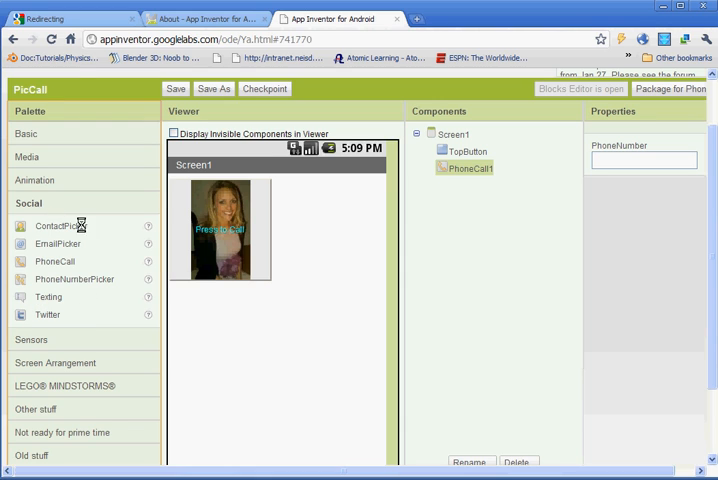
{"action": "mouse_move", "coordinate": [42, 256]}
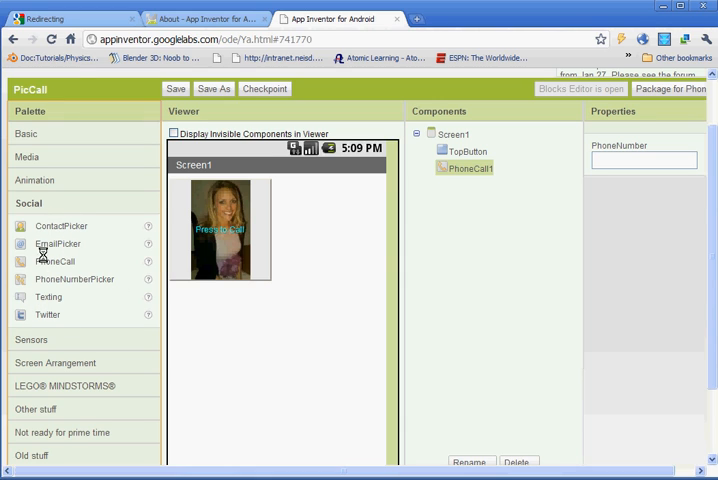
Step: Scroll to PhoneCall1's properties showing the PhoneNumber setting
{"action": "scroll", "scroll_direction": "down", "scroll_amount": 3}
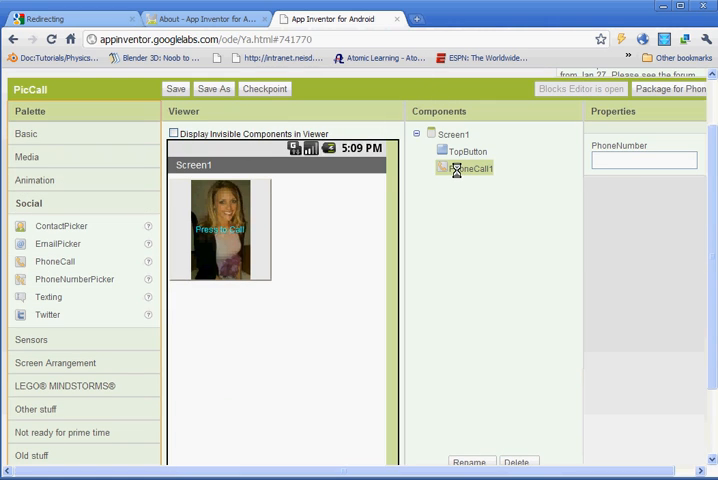
{"action": "left_click", "coordinate": [644, 160]}
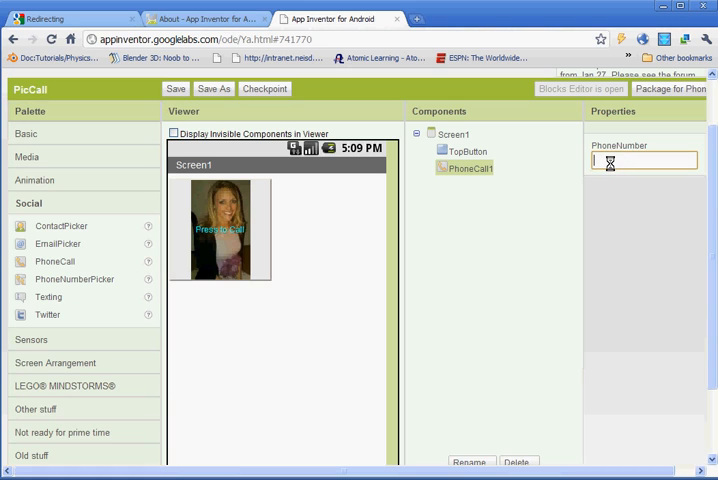
{"action": "type", "text": "210-999-9999"}
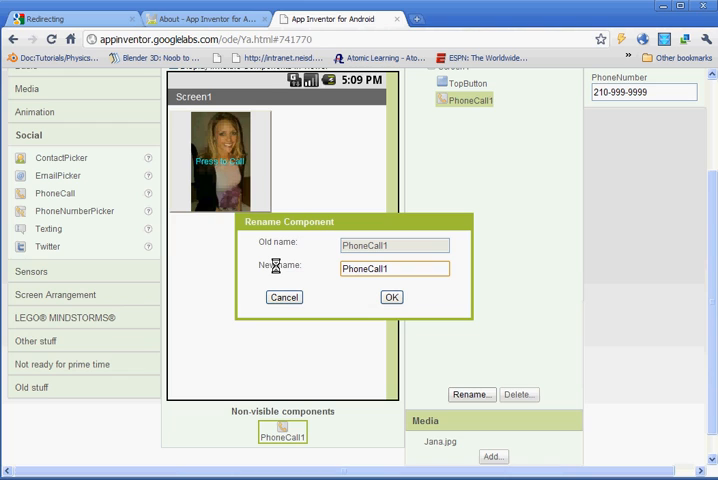
{"action": "type", "text": "TopCa"}
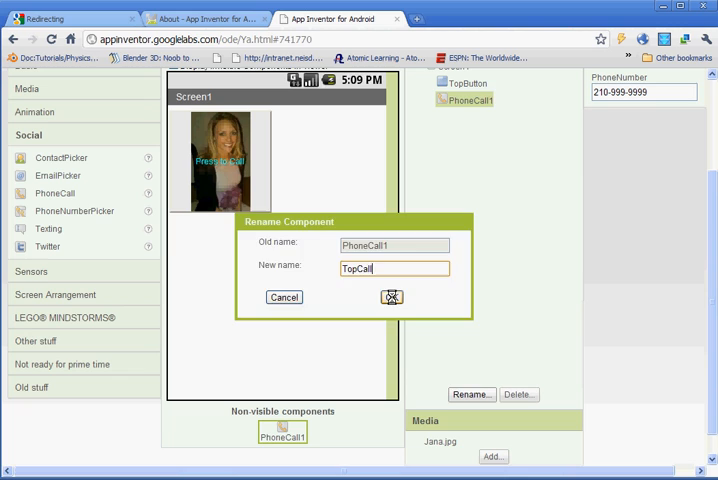
{"action": "left_click", "coordinate": [391, 297]}
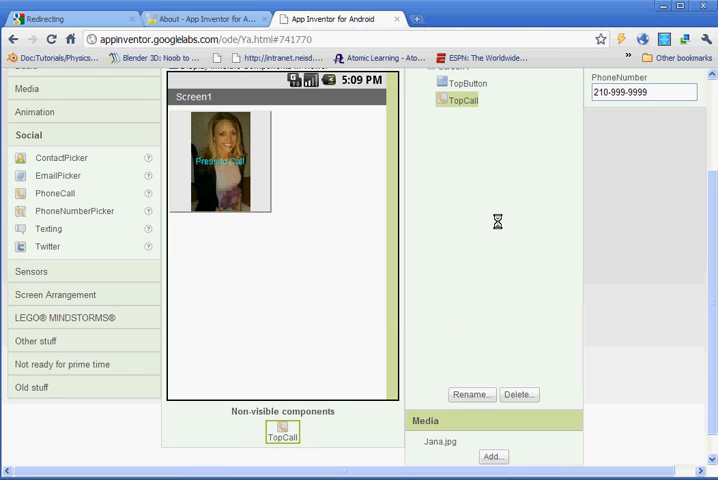
{"action": "mouse_move", "coordinate": [507, 217]}
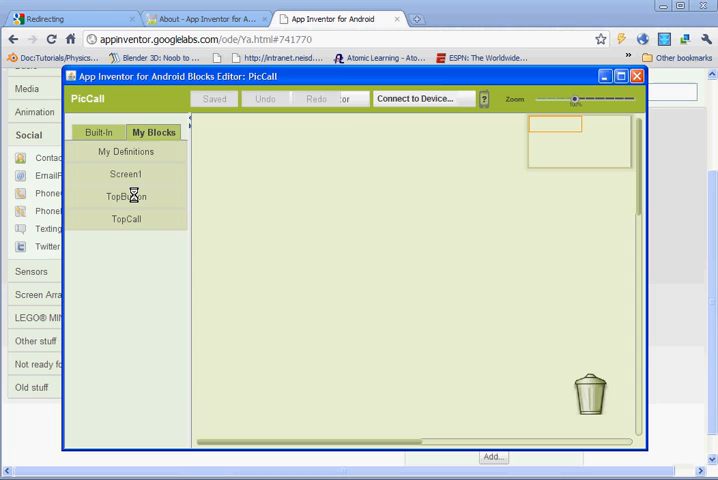
Step: Expand TopButton under My Blocks to reveal its Click event block
{"action": "left_click", "coordinate": [126, 196]}
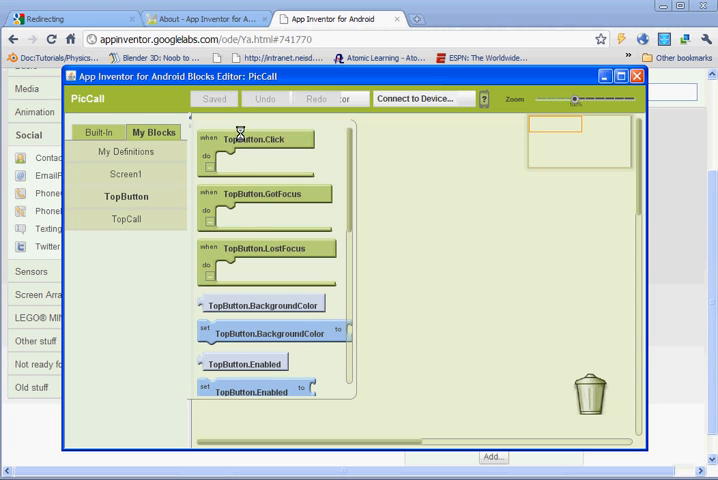
{"action": "mouse_move", "coordinate": [233, 139]}
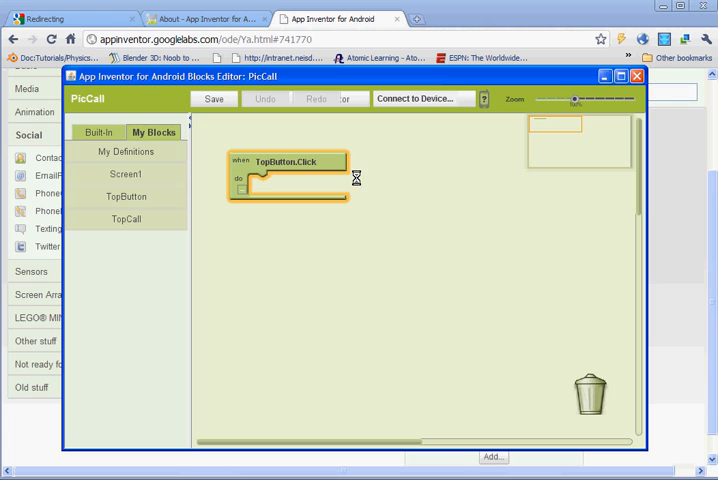
{"action": "mouse_move", "coordinate": [157, 157]}
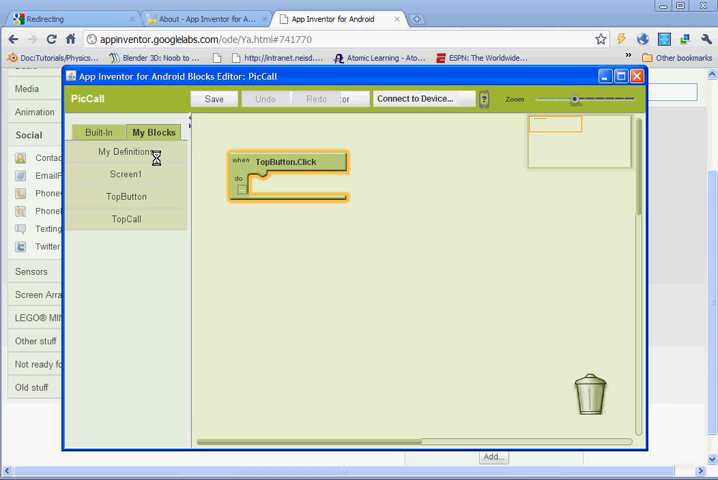
Step: Reopen TopButton's blocks and scroll through the available blocks
{"action": "left_click", "coordinate": [126, 196]}
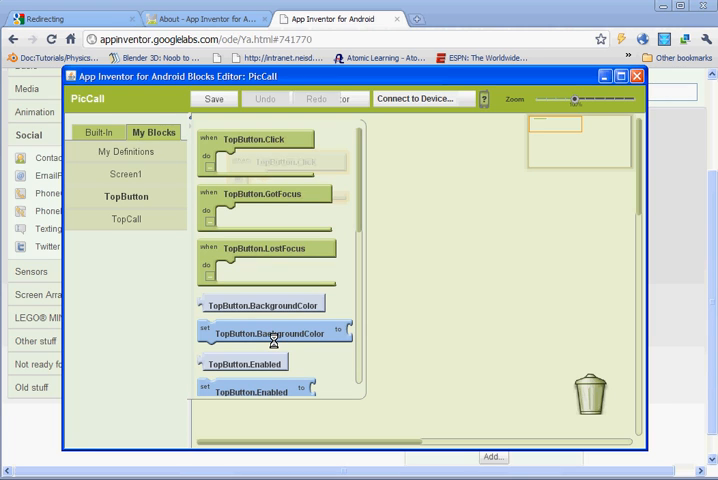
{"action": "left_click", "coordinate": [214, 98]}
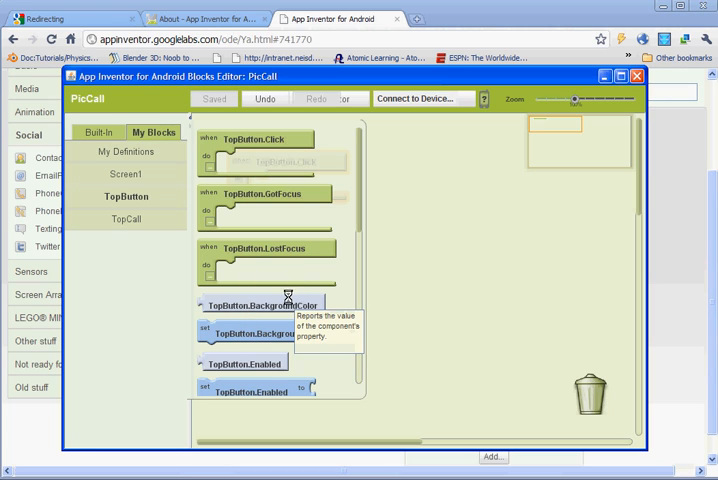
{"action": "scroll", "scroll_direction": "down", "scroll_amount": 3}
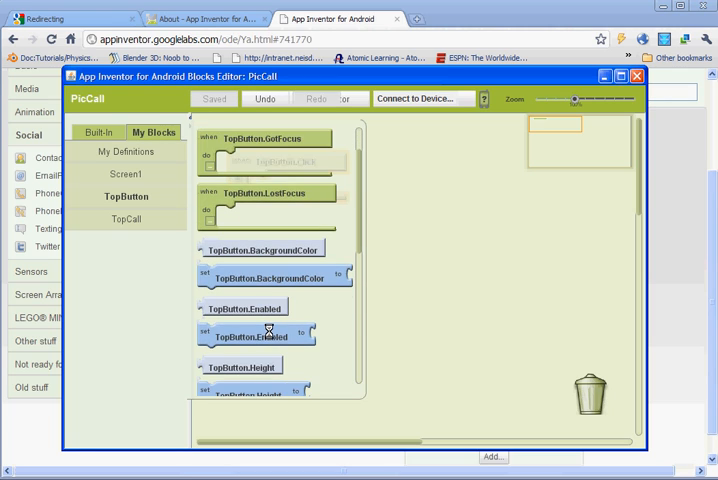
{"action": "scroll", "scroll_direction": "down", "scroll_amount": 3}
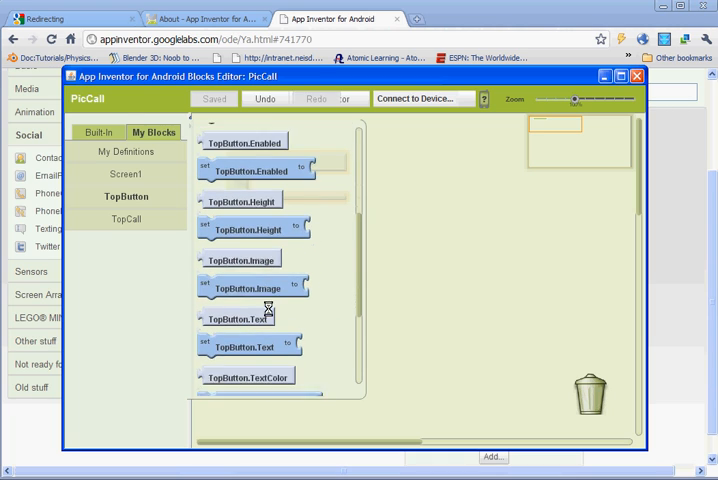
{"action": "scroll", "scroll_direction": "down", "scroll_amount": 3}
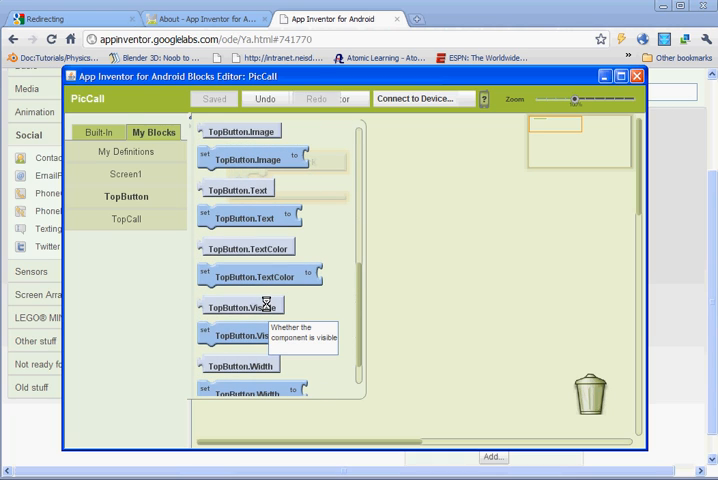
{"action": "mouse_move", "coordinate": [263, 290]}
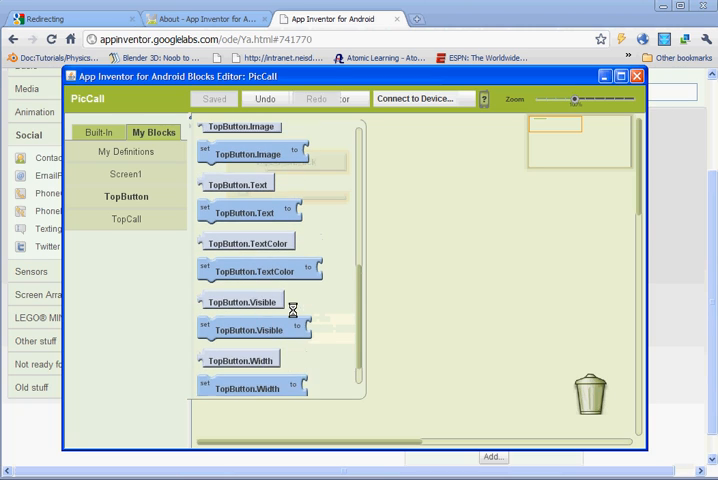
{"action": "scroll", "scroll_direction": "up", "scroll_amount": 3}
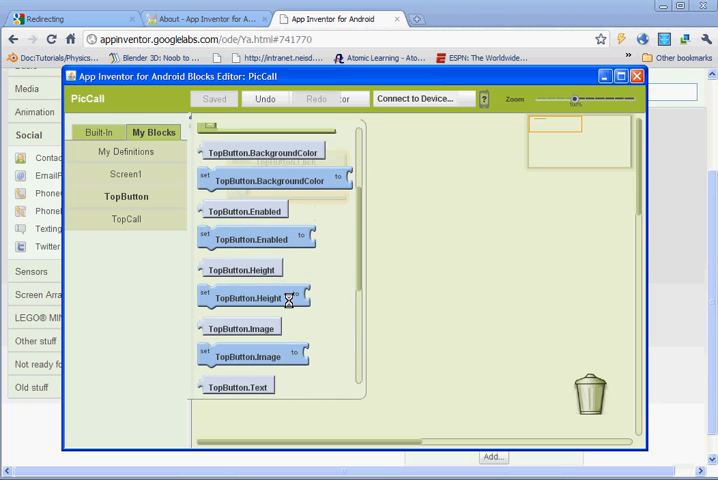
{"action": "scroll", "scroll_direction": "up", "scroll_amount": 3}
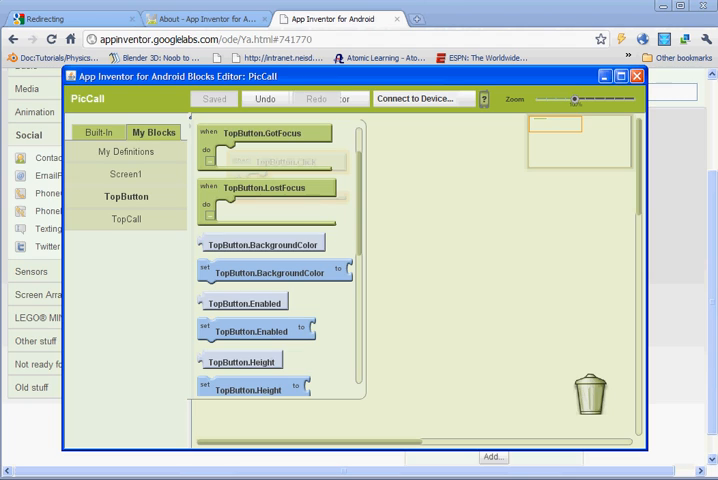
Step: Browse the Screen1 and TopButton drawers, then show TopCall's blocks including MakePhoneCall
{"action": "left_click", "coordinate": [127, 151]}
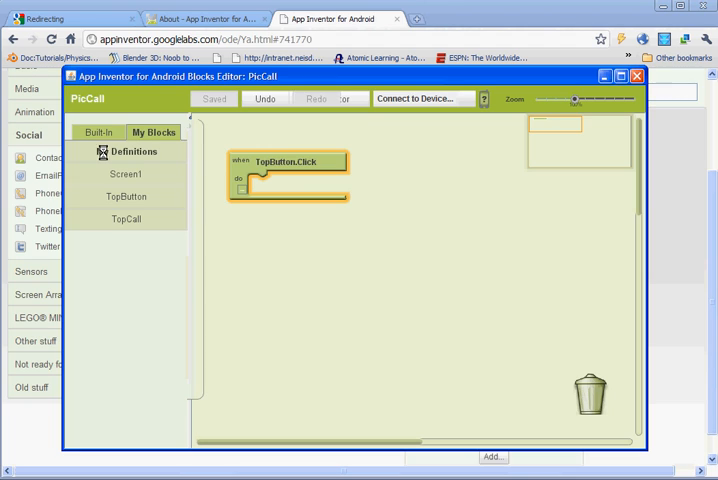
{"action": "left_click", "coordinate": [126, 173]}
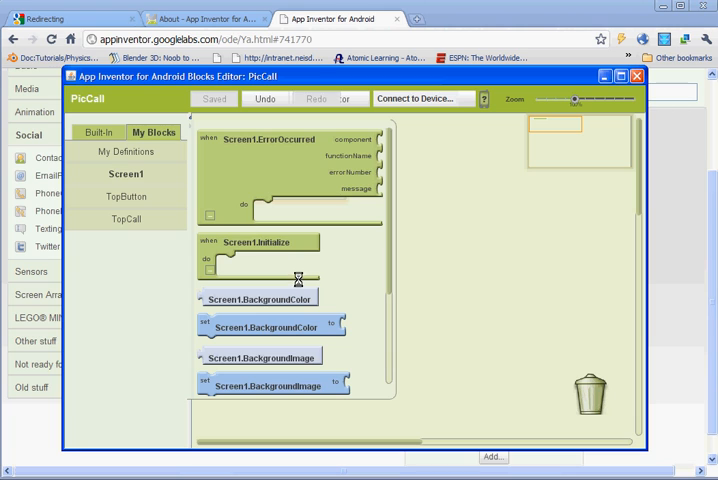
{"action": "left_click", "coordinate": [126, 196]}
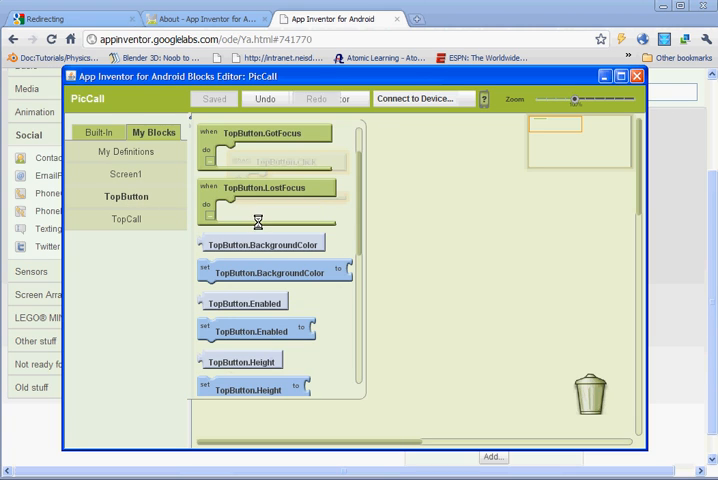
{"action": "scroll", "scroll_direction": "down", "scroll_amount": 3}
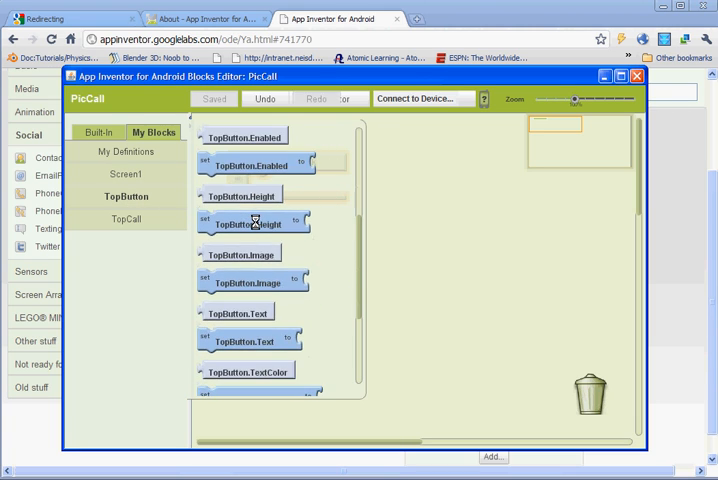
{"action": "scroll", "scroll_direction": "down", "scroll_amount": 3}
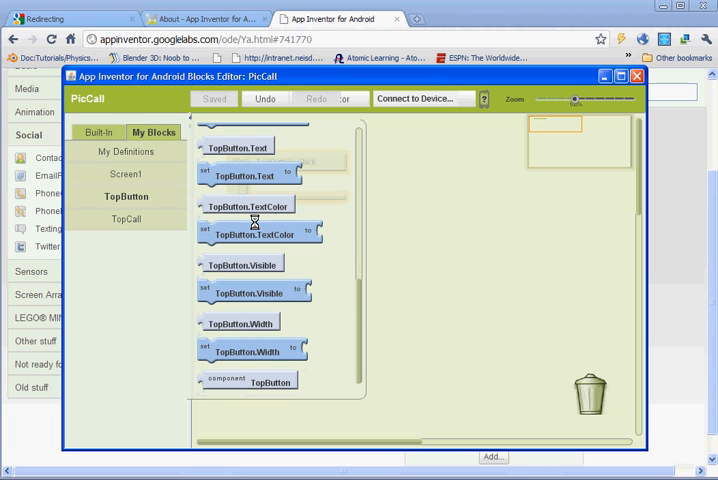
{"action": "left_click", "coordinate": [126, 218]}
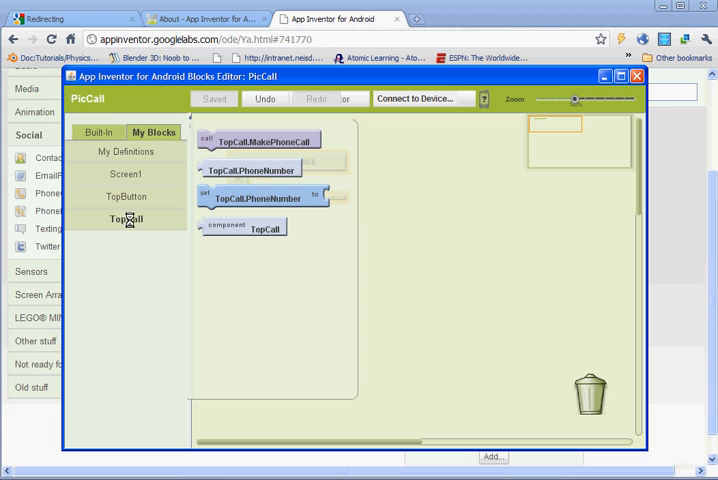
{"action": "mouse_move", "coordinate": [258, 137]}
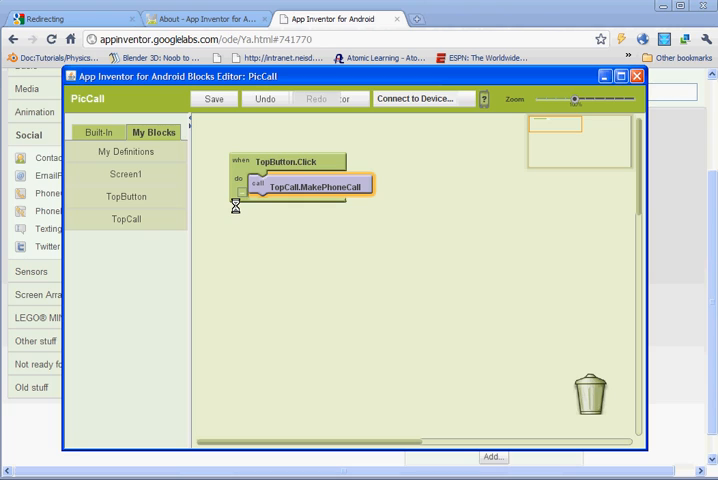
Step: In the Designer, set PhoneNumberPicker1's Text to 'Press to pick a number to call'
{"action": "left_click", "coordinate": [214, 98]}
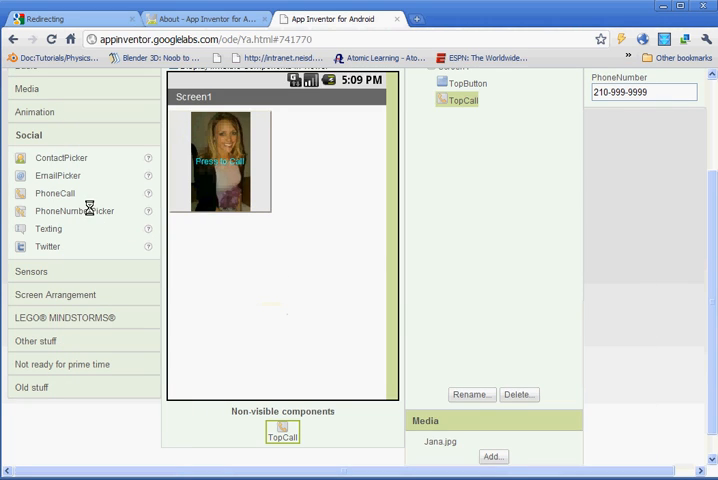
{"action": "mouse_move", "coordinate": [153, 216]}
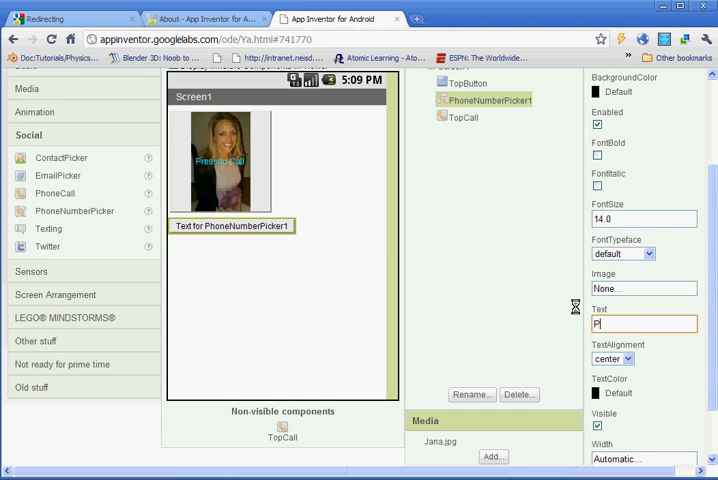
{"action": "type", "text": "ress to"}
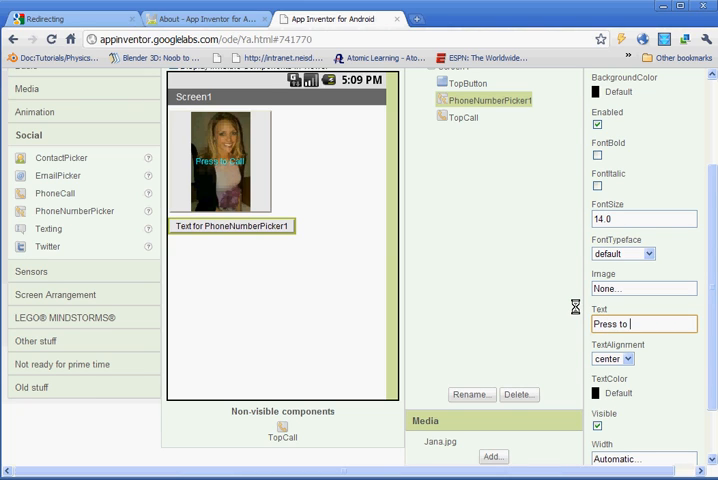
{"action": "type", "text": "pi"}
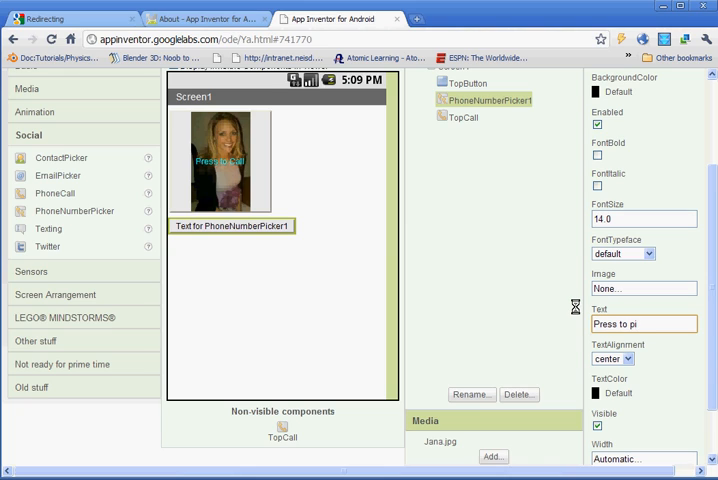
{"action": "type", "text": "ck a number to call"}
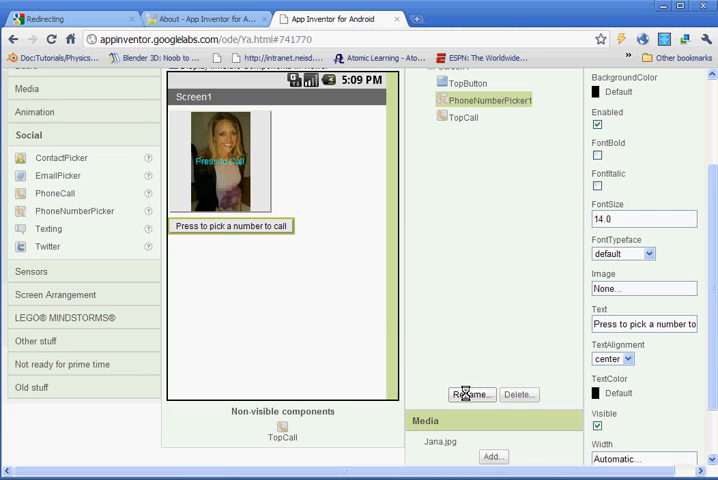
Step: Rename PhoneNumberPicker1 to TopPick through the Rename dialog
{"action": "left_click", "coordinate": [470, 393]}
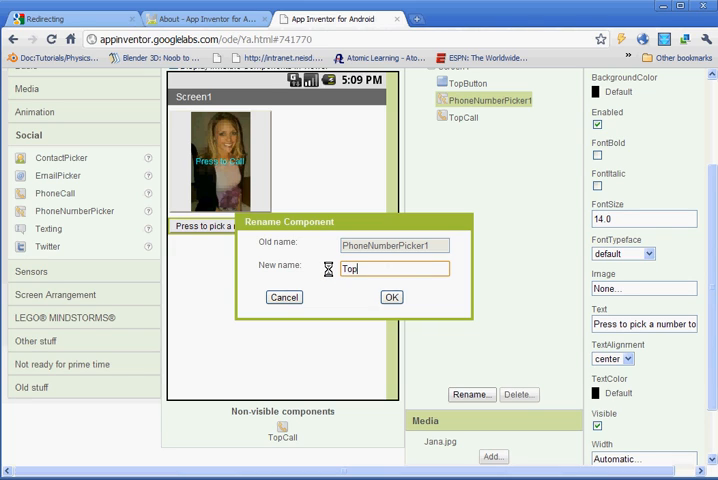
{"action": "type", "text": "Pick"}
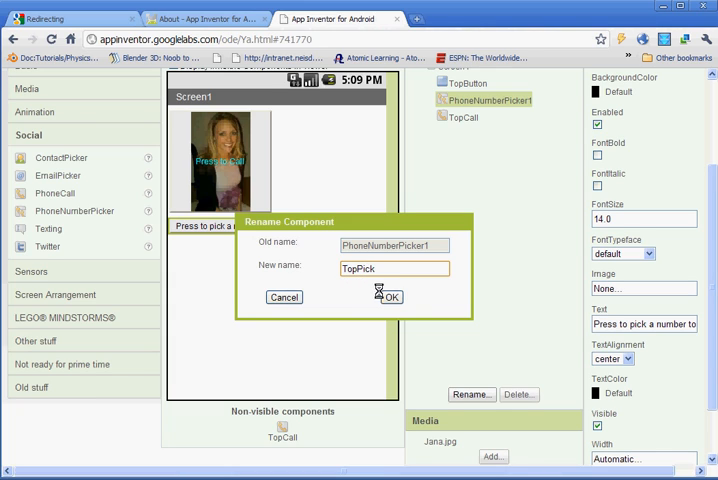
{"action": "left_click", "coordinate": [389, 296]}
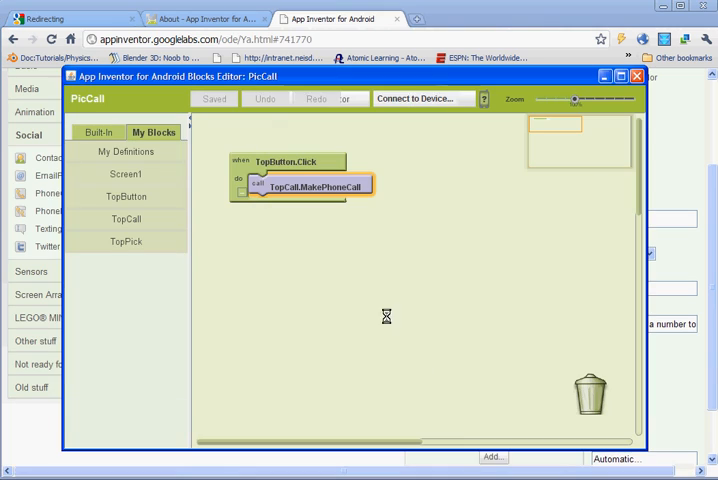
{"action": "mouse_move", "coordinate": [237, 257]}
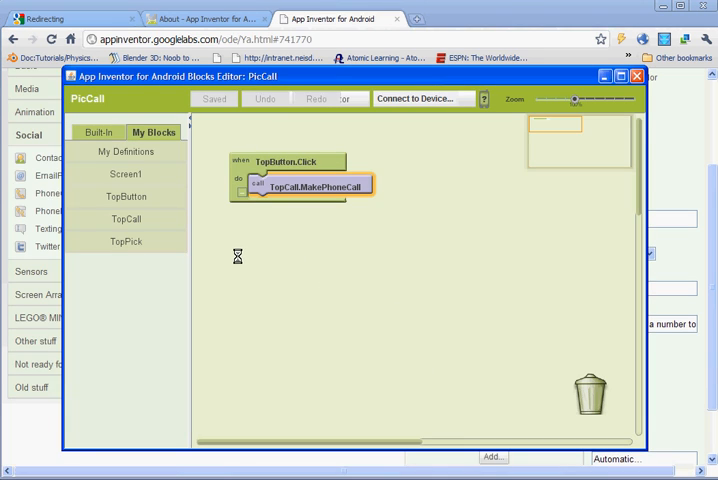
{"action": "mouse_move", "coordinate": [221, 243]}
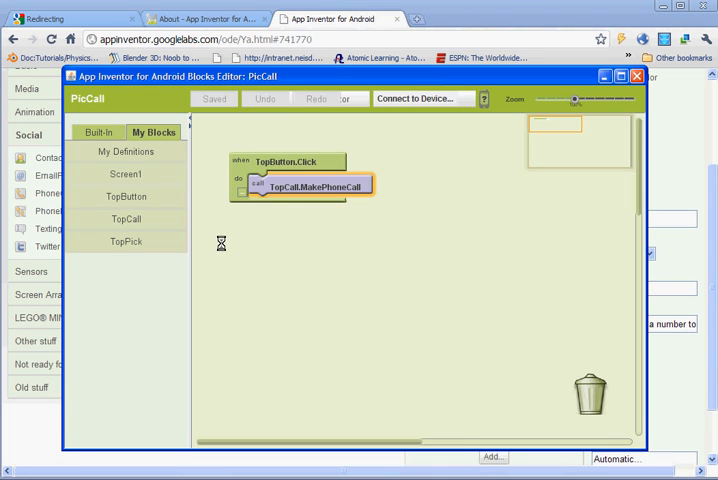
Step: Assemble TopPick.AfterPicking setting TopCall.PhoneNumber to TopPick.PhoneNumber from the TopPick and TopCall drawers
{"action": "left_click", "coordinate": [126, 241]}
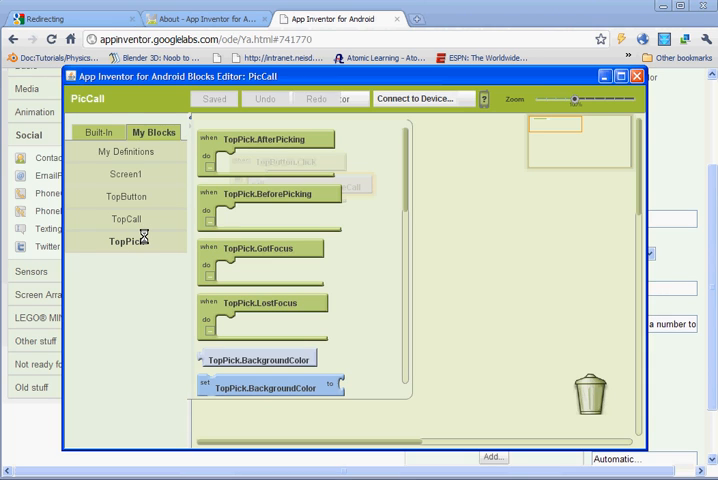
{"action": "mouse_move", "coordinate": [253, 165]}
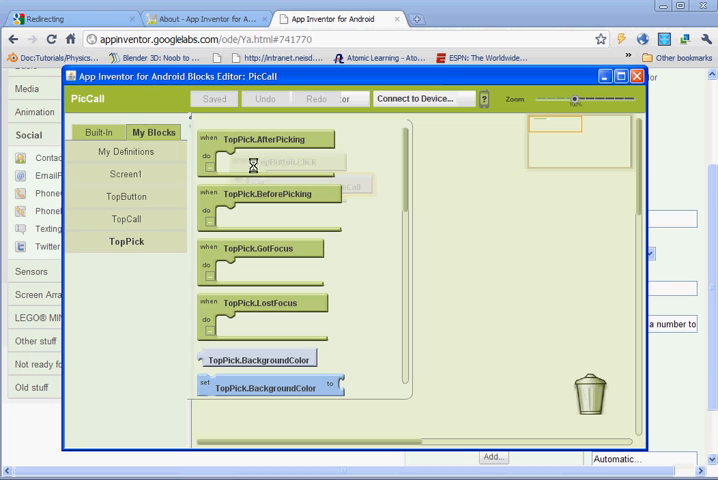
{"action": "mouse_move", "coordinate": [230, 140]}
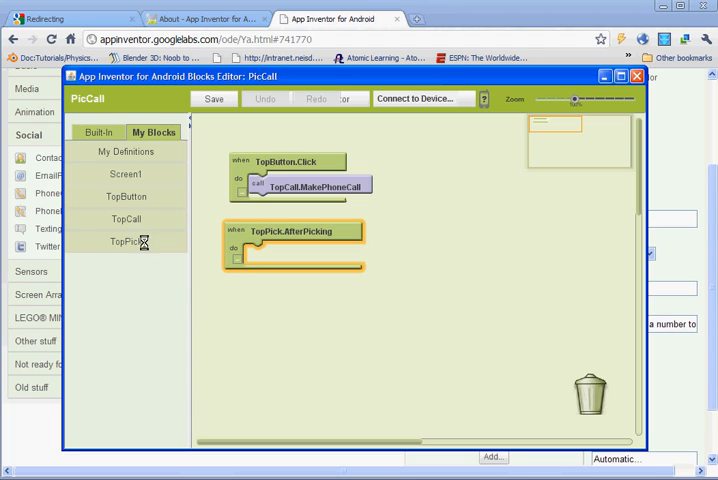
{"action": "left_click", "coordinate": [126, 219]}
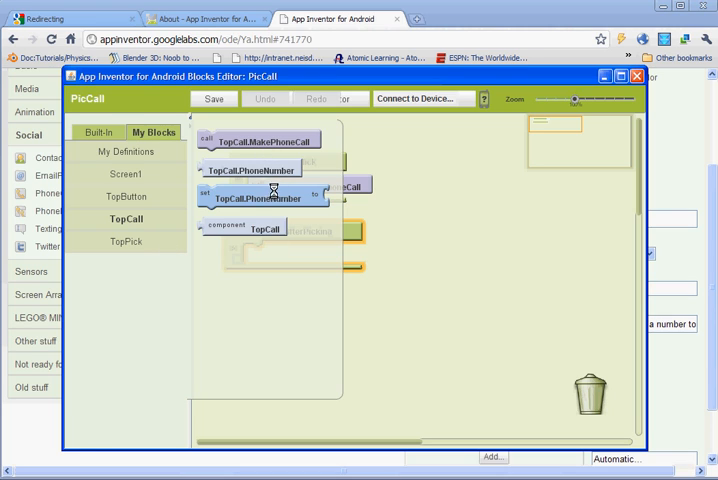
{"action": "mouse_move", "coordinate": [263, 197]}
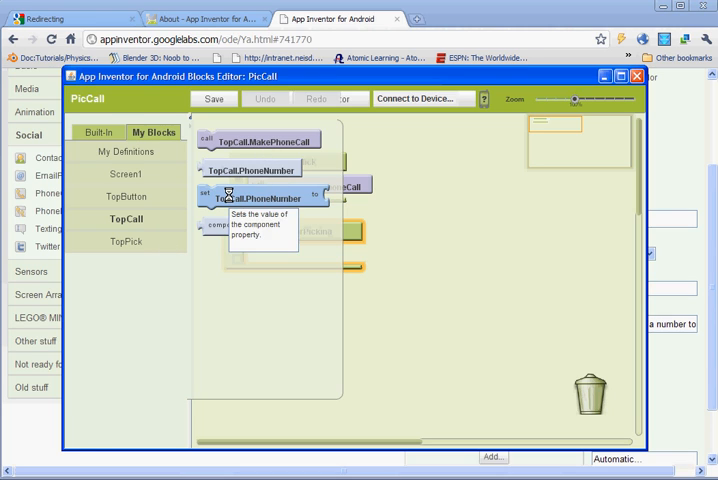
{"action": "left_click", "coordinate": [215, 98]}
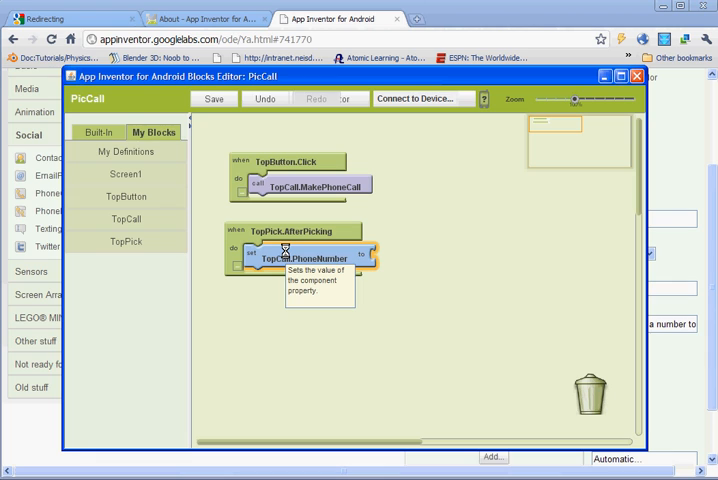
{"action": "left_click", "coordinate": [125, 241]}
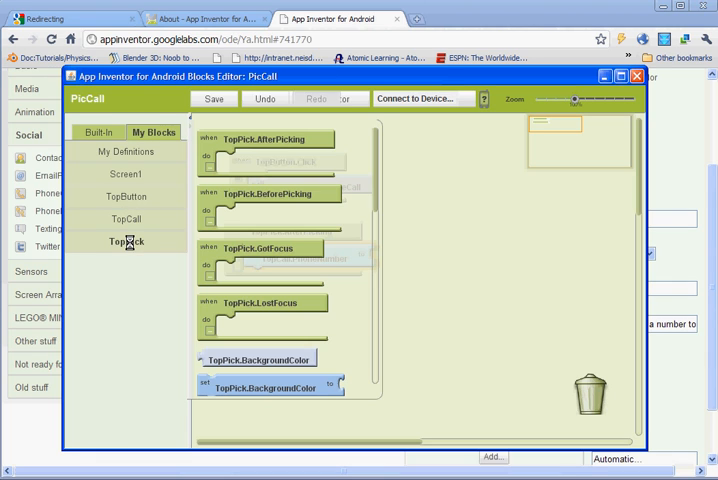
{"action": "scroll", "scroll_direction": "down", "scroll_amount": 3}
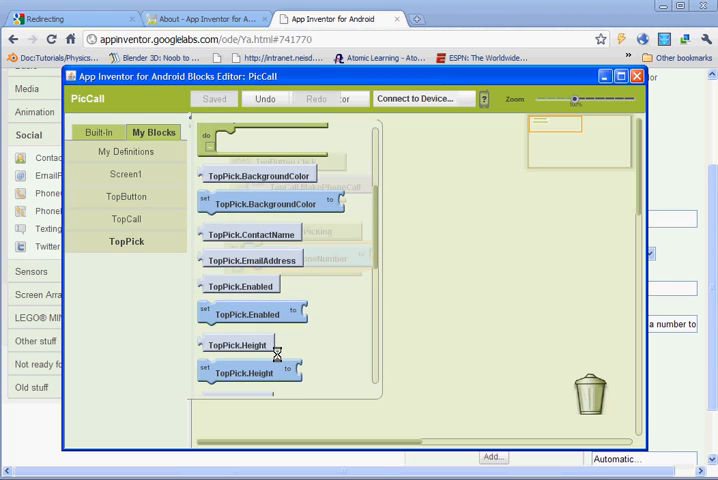
{"action": "scroll", "scroll_direction": "down", "scroll_amount": 3}
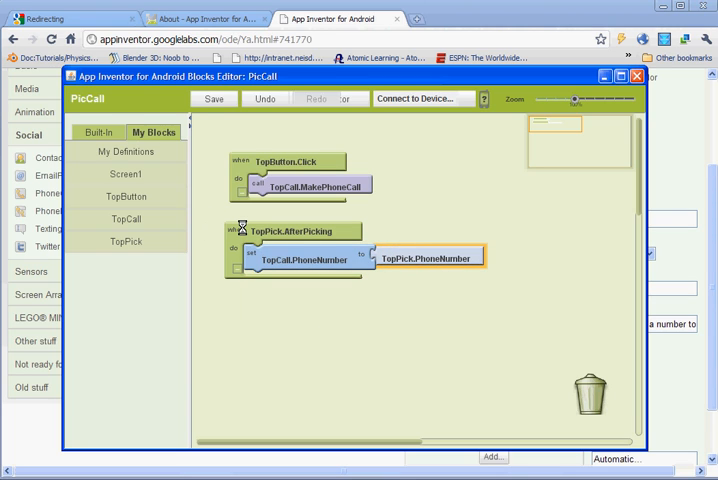
{"action": "mouse_move", "coordinate": [288, 240]}
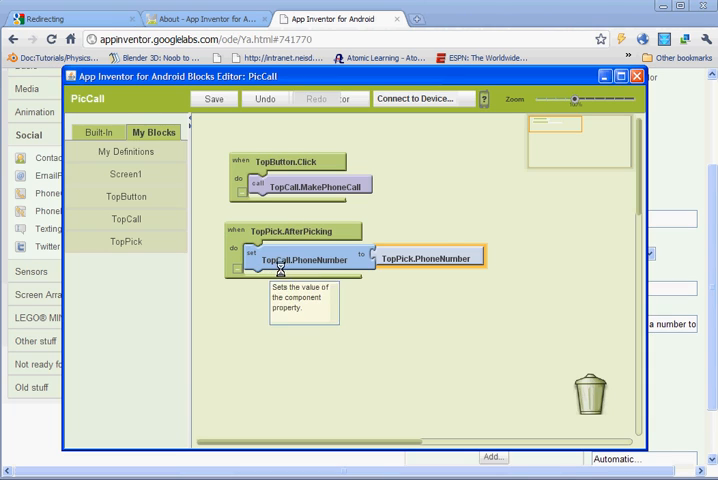
{"action": "mouse_move", "coordinate": [432, 258]}
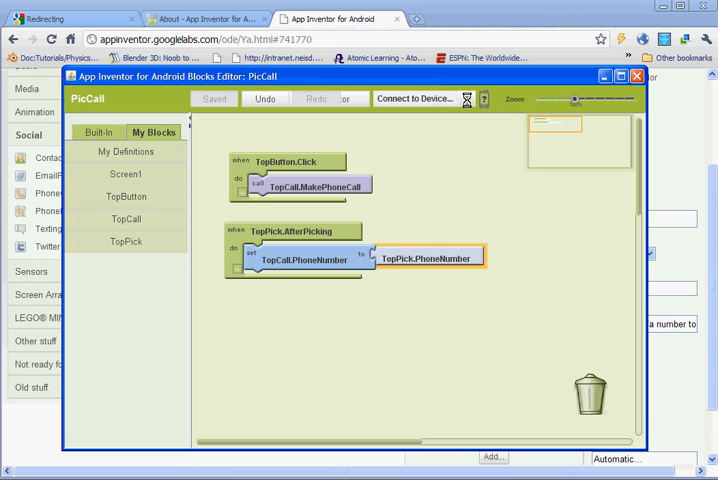
Step: Switch from the PicCall Designer back to the Blocks Editor and start a New emulator
{"action": "left_click", "coordinate": [415, 98]}
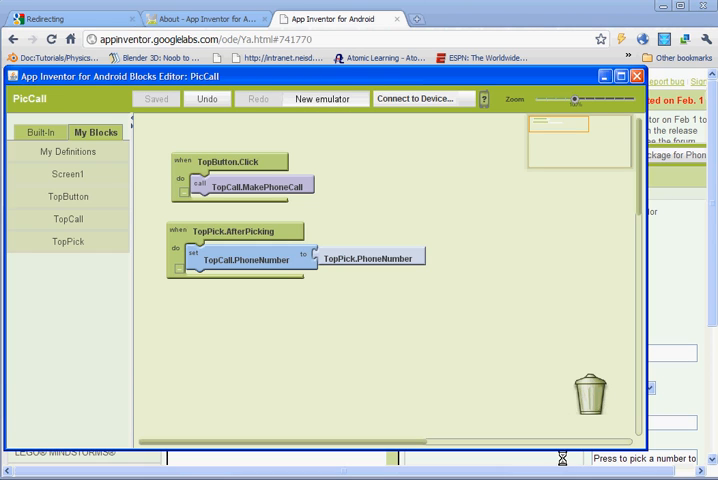
{"action": "left_click", "coordinate": [319, 98]}
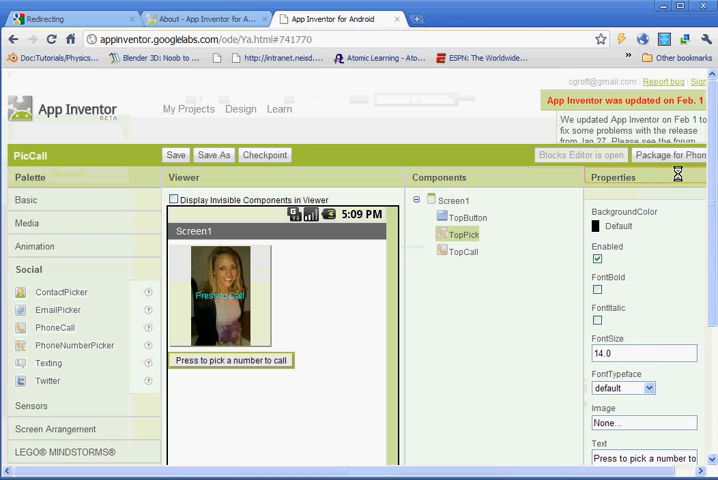
{"action": "left_click", "coordinate": [580, 155]}
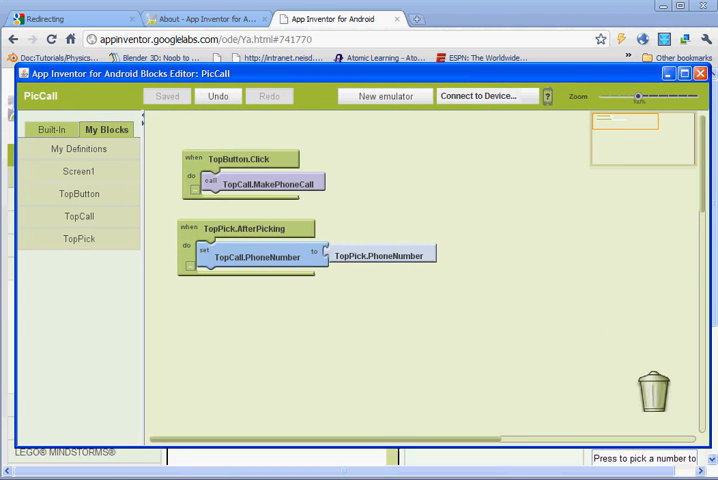
{"action": "left_click", "coordinate": [385, 96]}
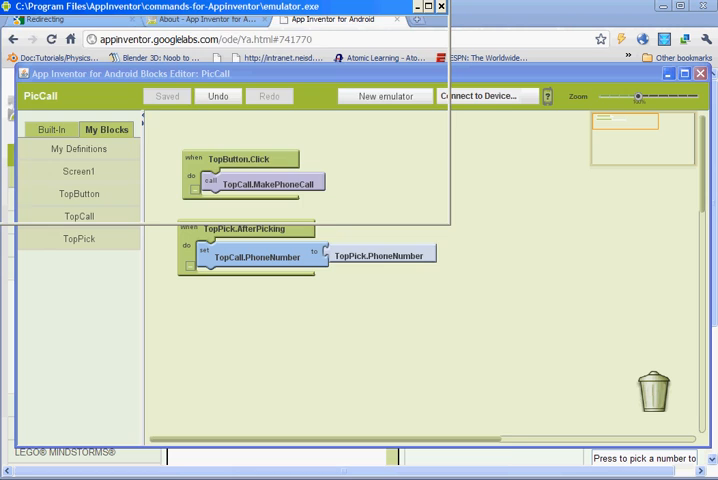
Step: Move the booting emulator window aside from the designer and save the PicCall project
{"action": "left_click", "coordinate": [384, 96]}
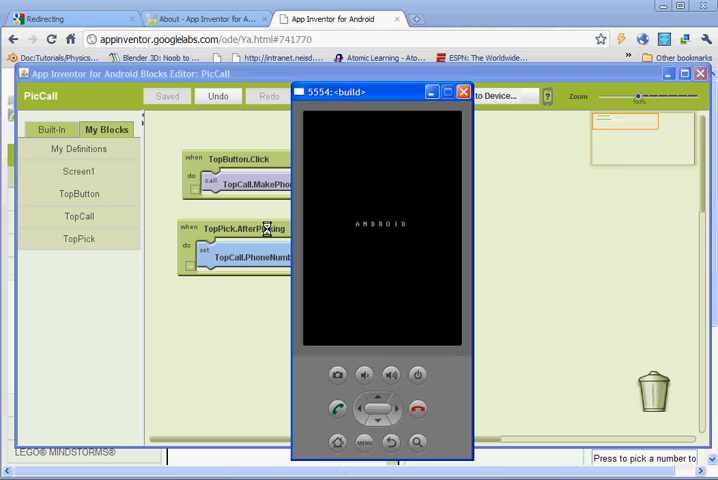
{"action": "left_click", "coordinate": [463, 91]}
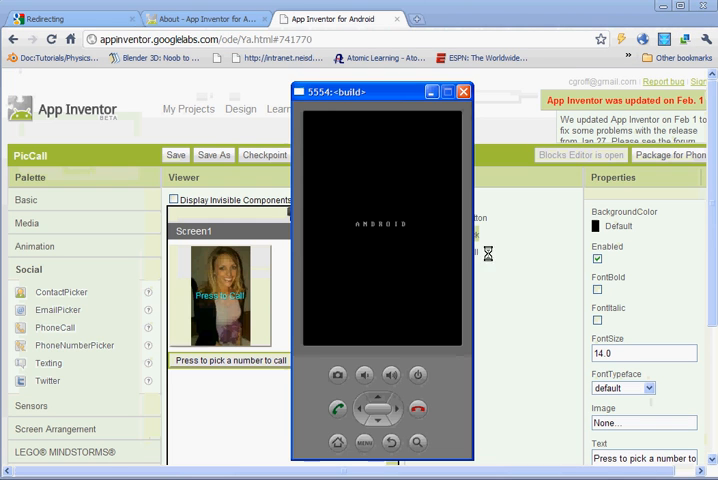
{"action": "left_click_drag", "start_coordinate": [380, 91], "coordinate": [485, 81]}
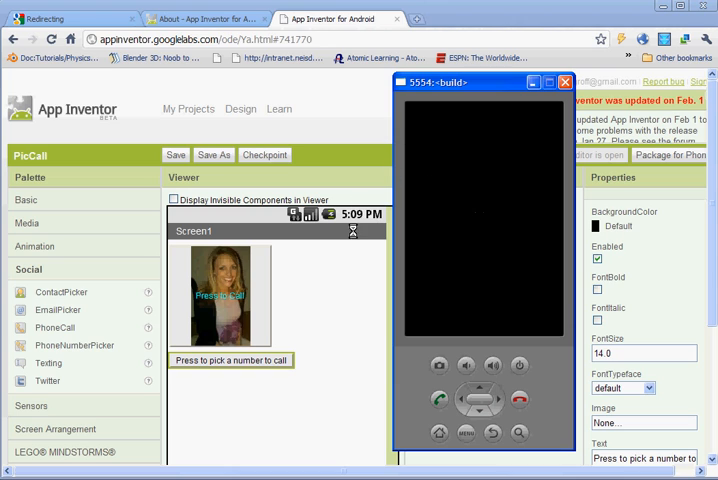
{"action": "left_click", "coordinate": [175, 154]}
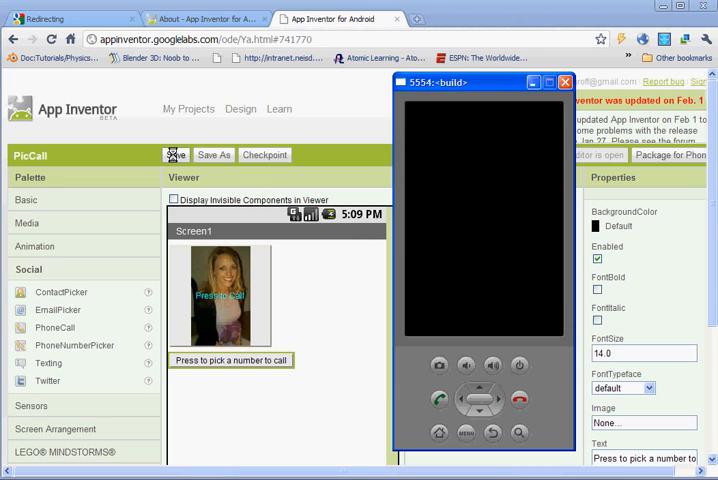
{"action": "left_click", "coordinate": [564, 81]}
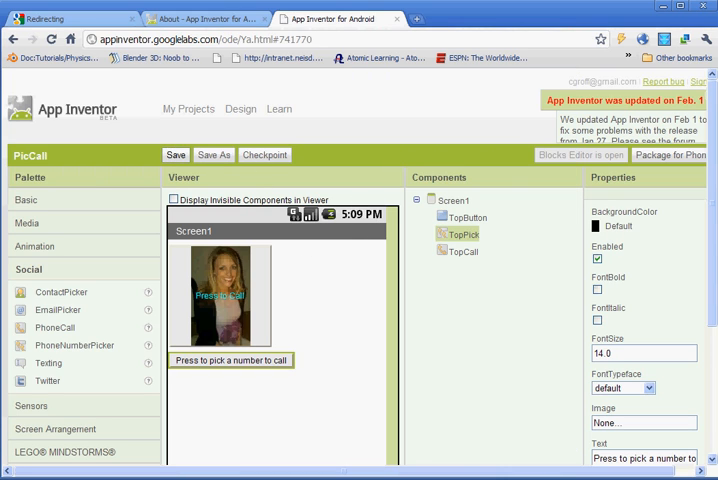